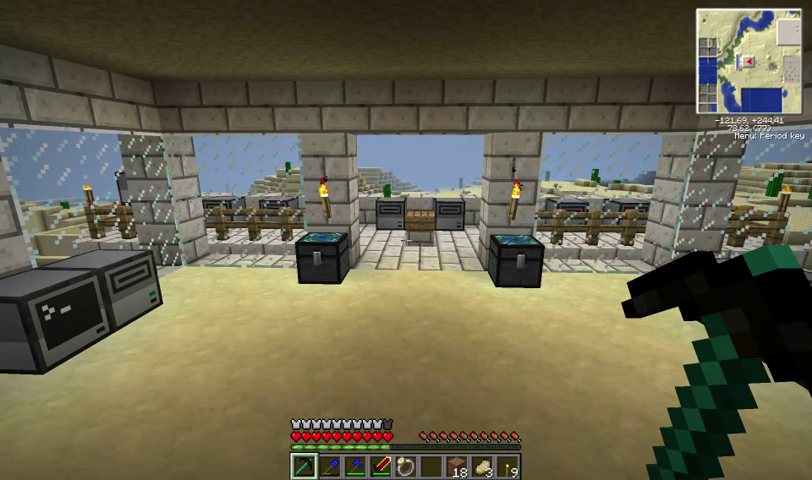
mouse_move(406, 240)
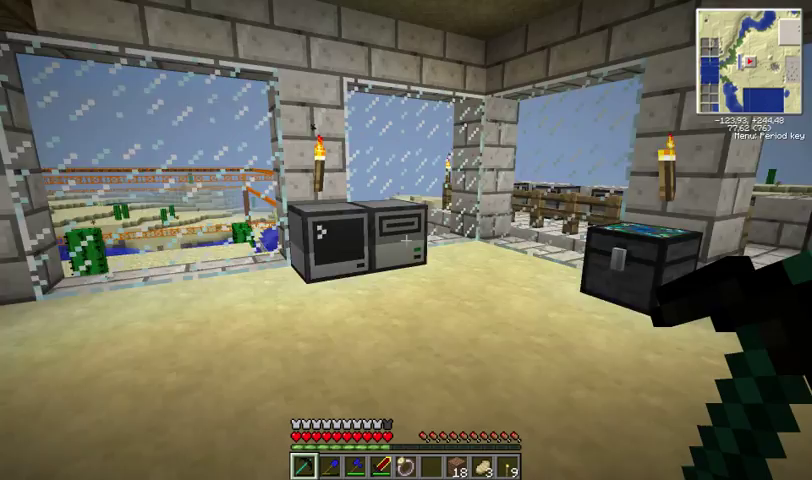
mouse_move(400, 240)
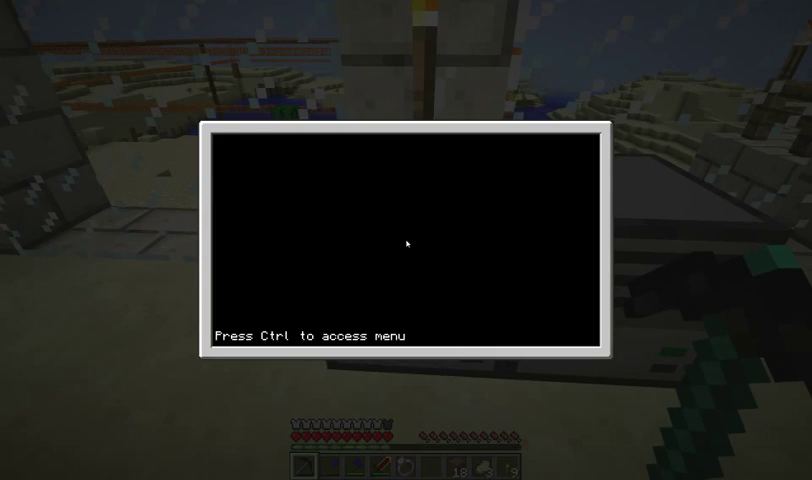
- Enter the command edit prog at the computer's shell prompt
type("edit prog")
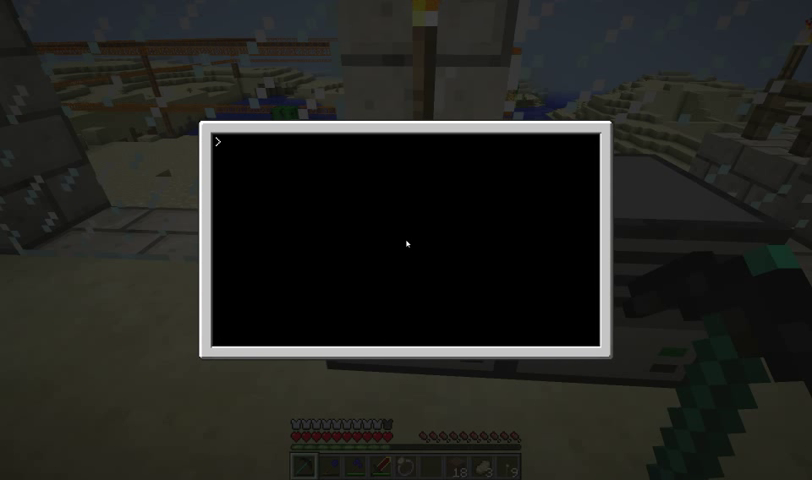
- Run edit prog to open the program prog in the editor
type("edit prog")
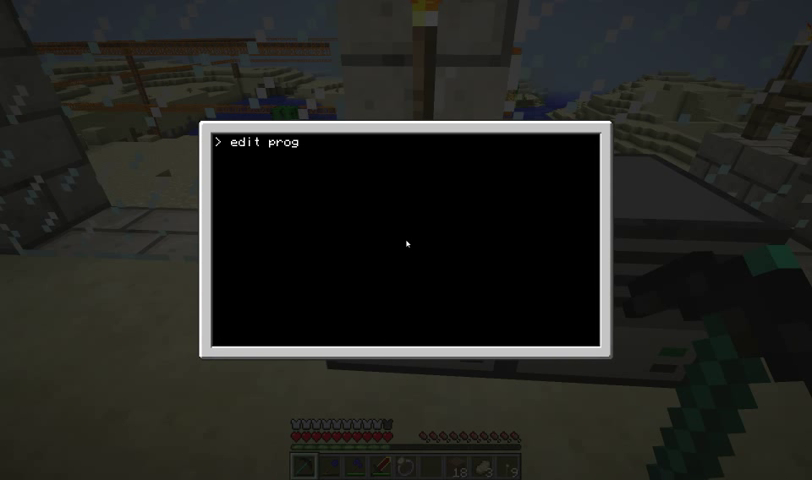
key("Return")
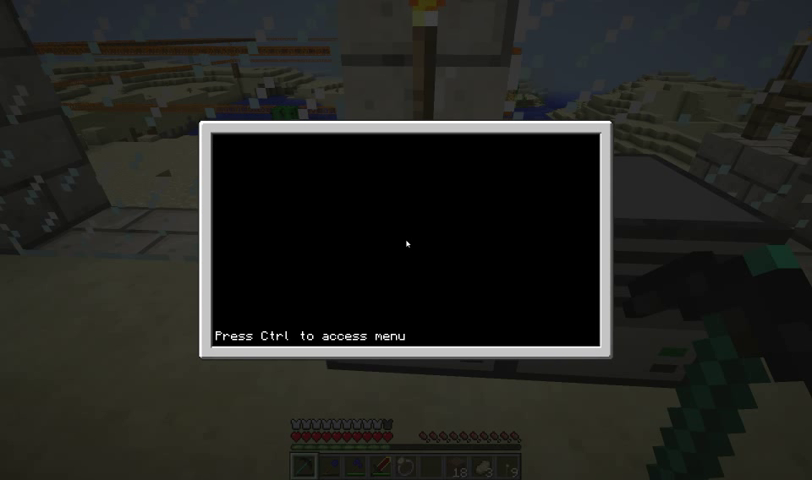
- Try test lines print, i = 89, i + 4, then delete everything below print
type("print")
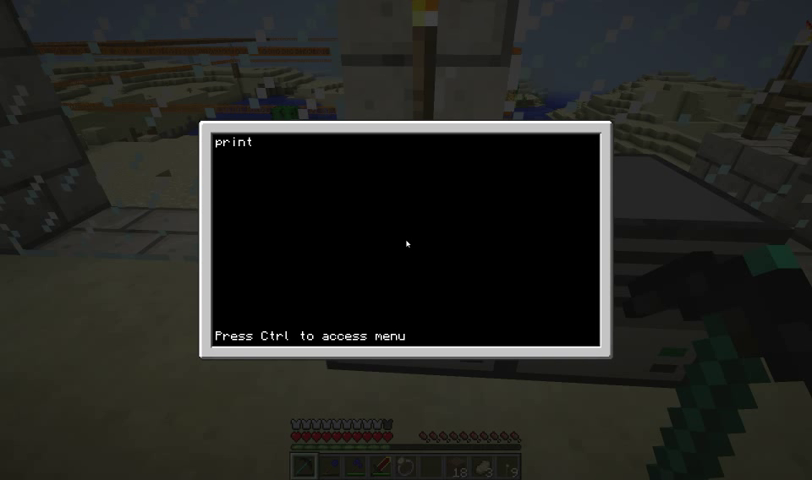
type("i =")
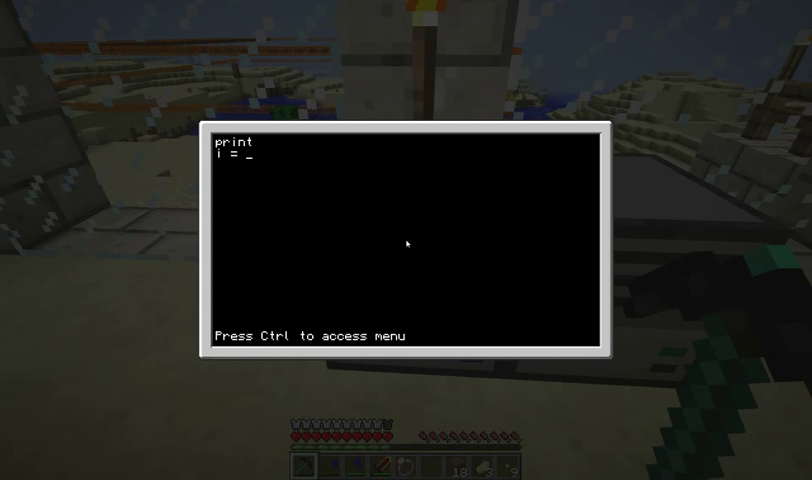
type("89")
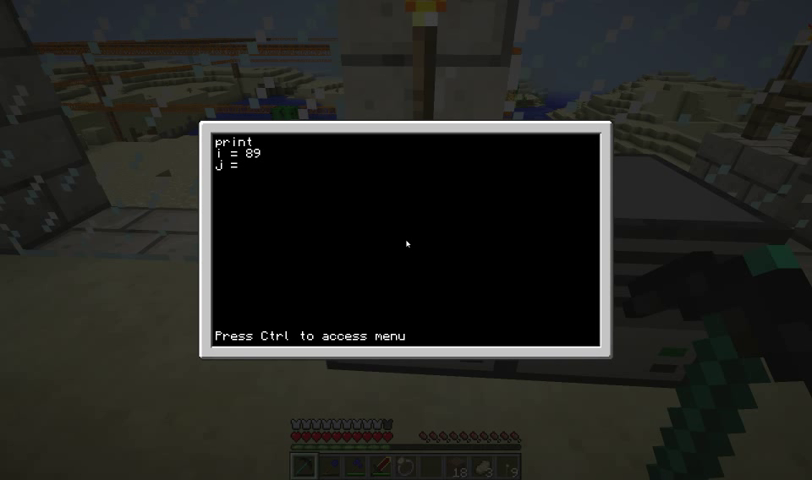
type("i + 4")
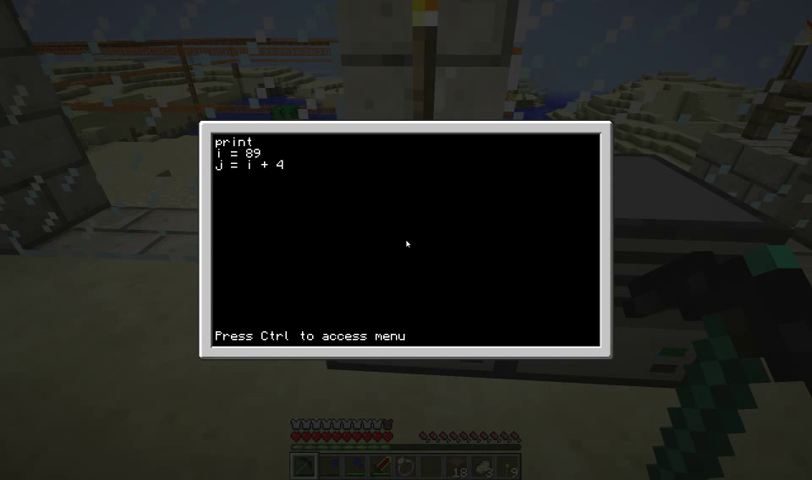
key("Backspace")
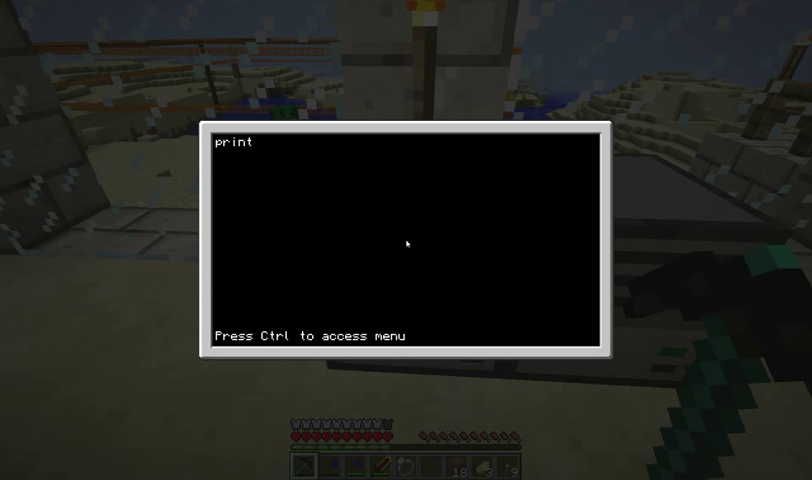
- Delete the remaining print line so prog is empty
key("Backspace")
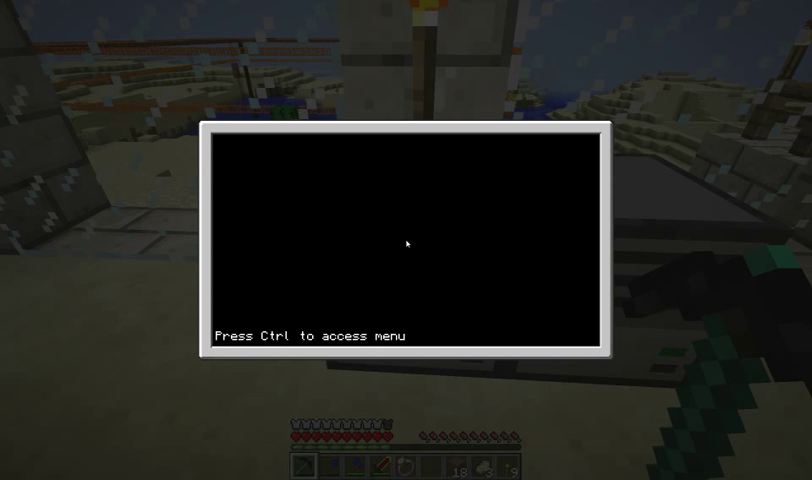
left_click(406, 244)
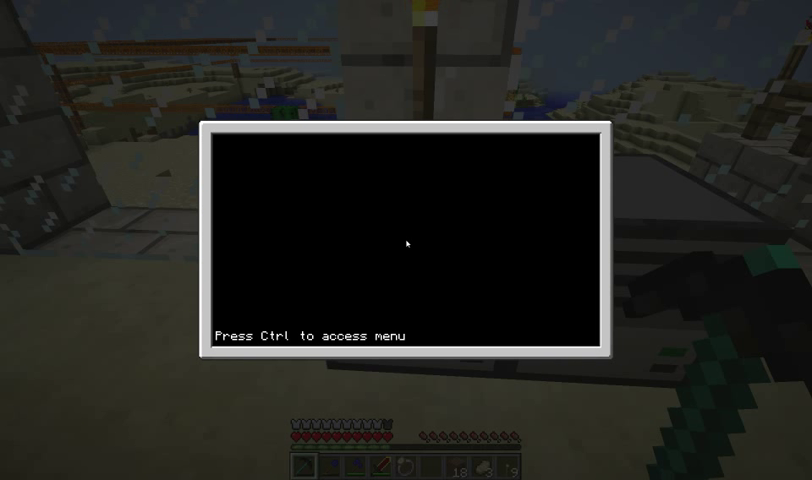
- Write the header line function doSomething()
type("fcu")
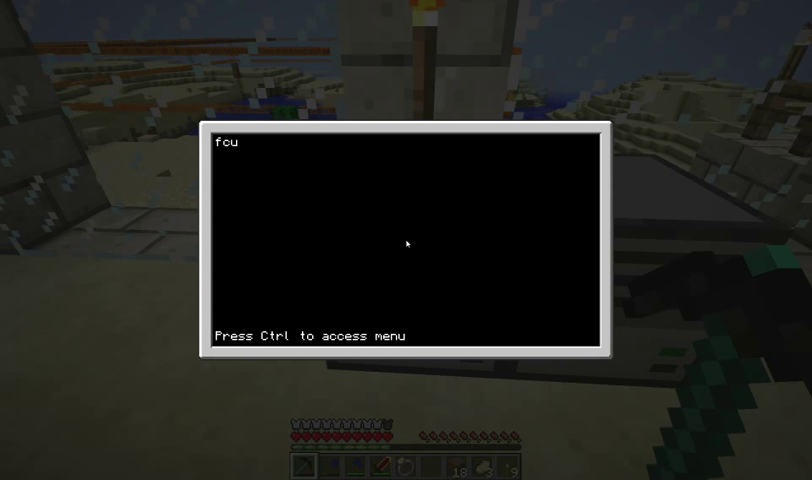
type("functi")
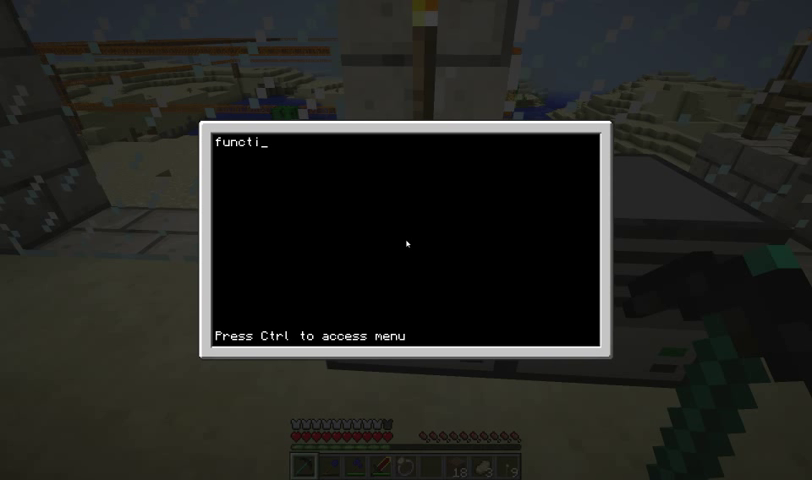
type("on")
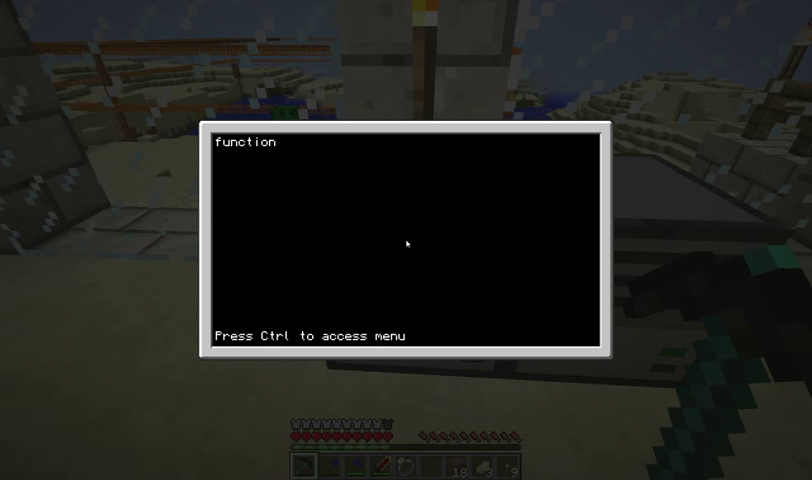
type("do5")
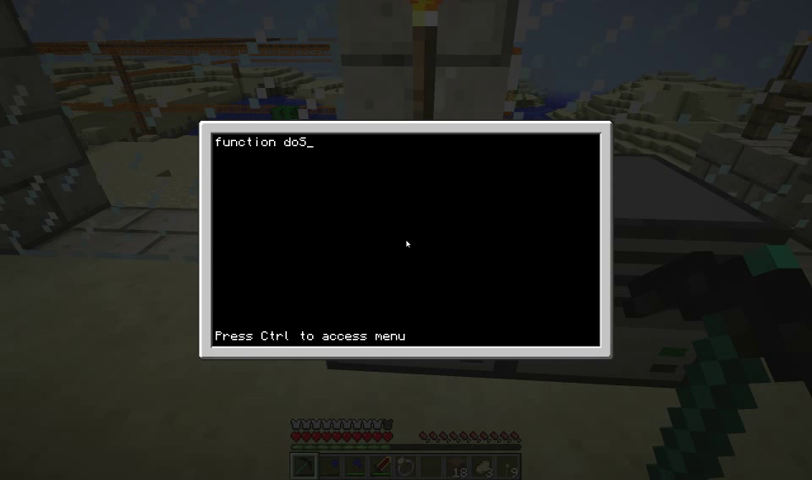
type("omthing")
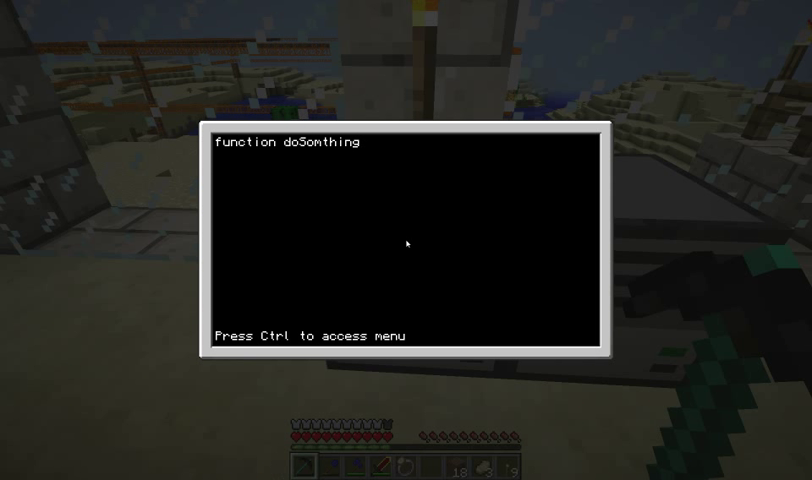
type("()")
type("en")
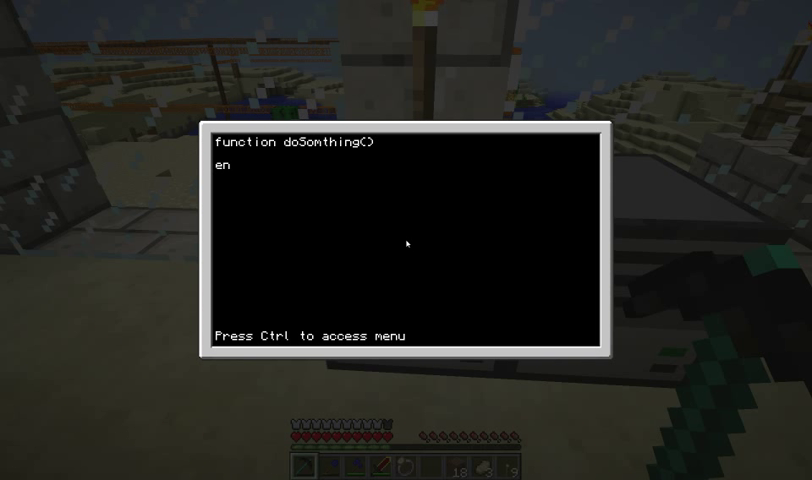
- Add print("hello") as the body and close the function with end
type("d")
type("print(\"")
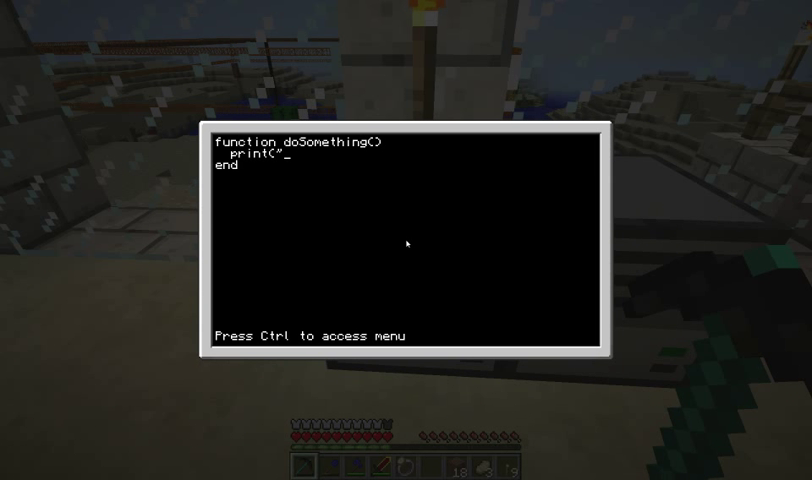
type("hello")
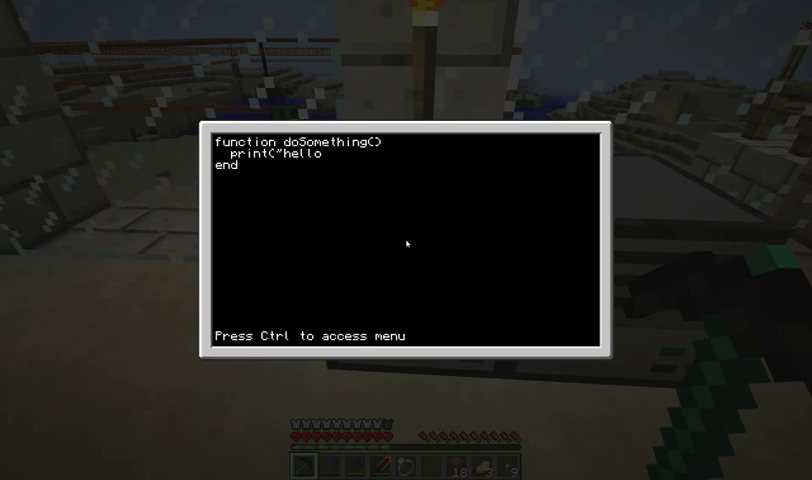
type("\")")
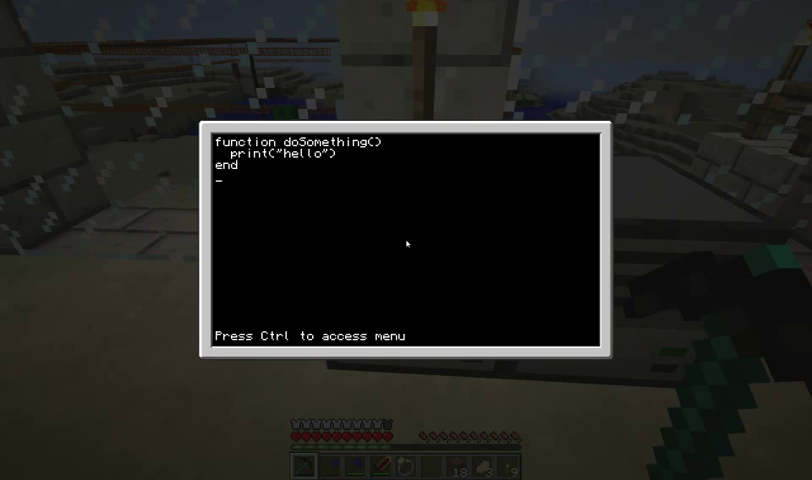
- Save prog, run it from the shell (prints nothing), then reopen it with edit prog
key("ctrl")
type("prog")
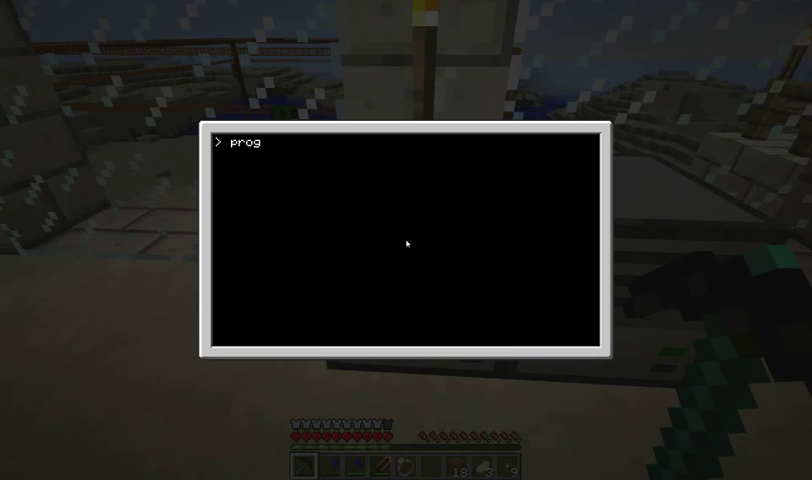
key("Return")
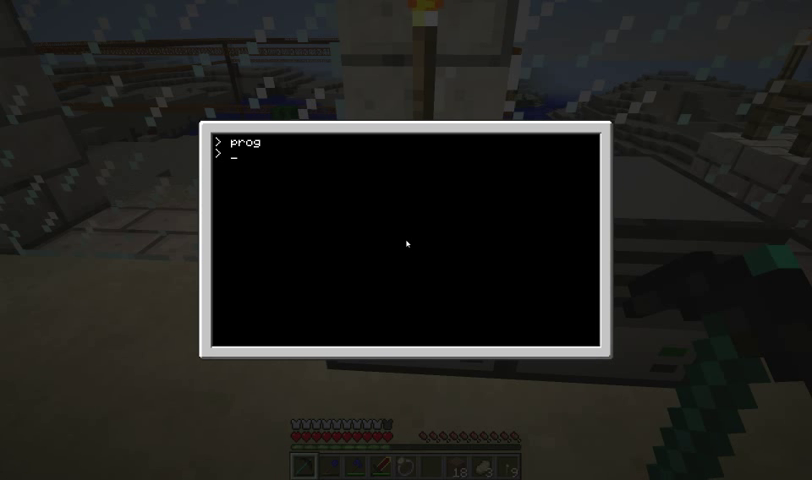
type("edit prog")
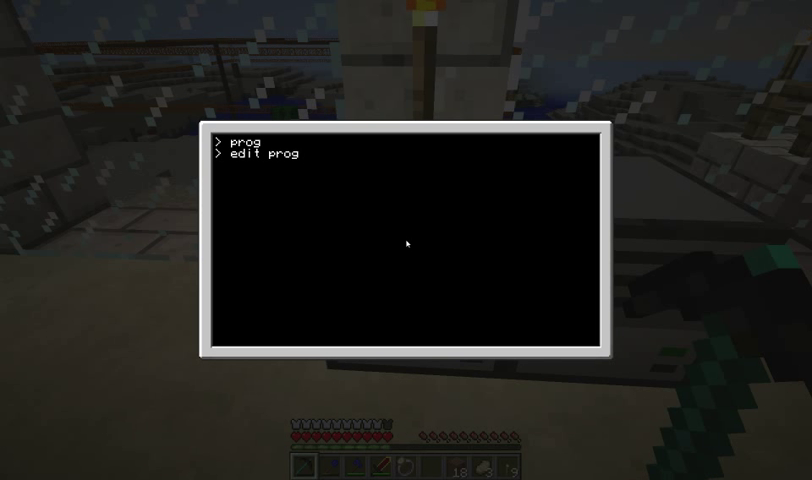
key("Return")
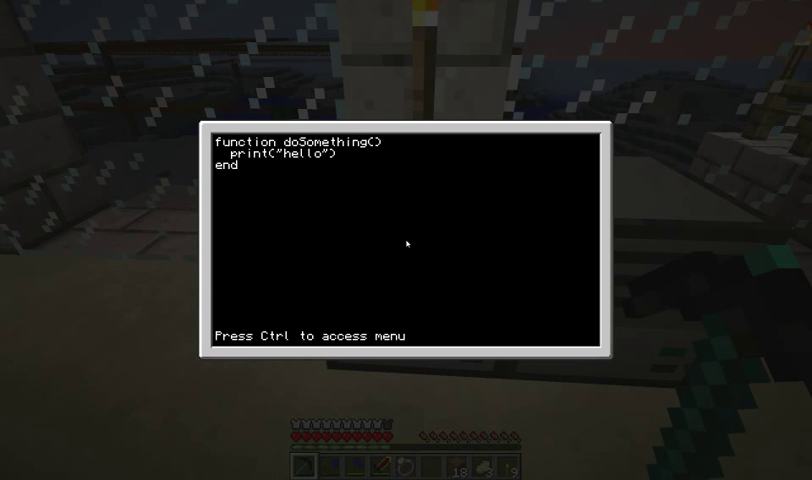
- Add two doSomething() calls so running prog prints hello twice
type("doS")
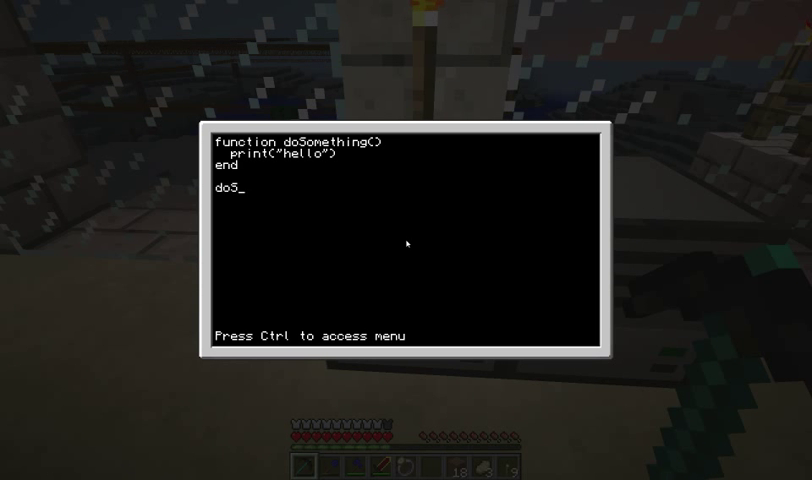
type("omething()")
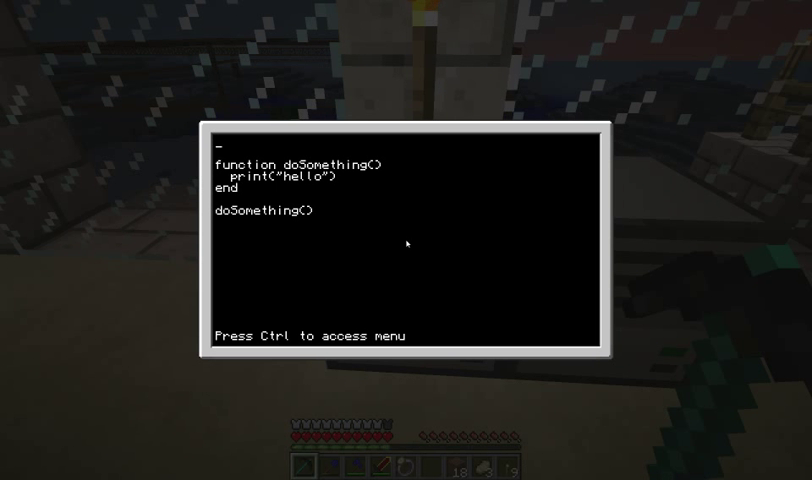
type("doSo")
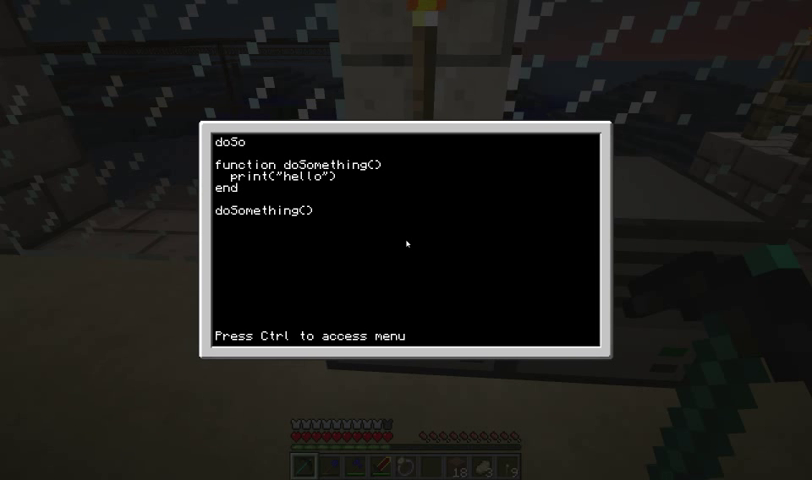
type("mth")
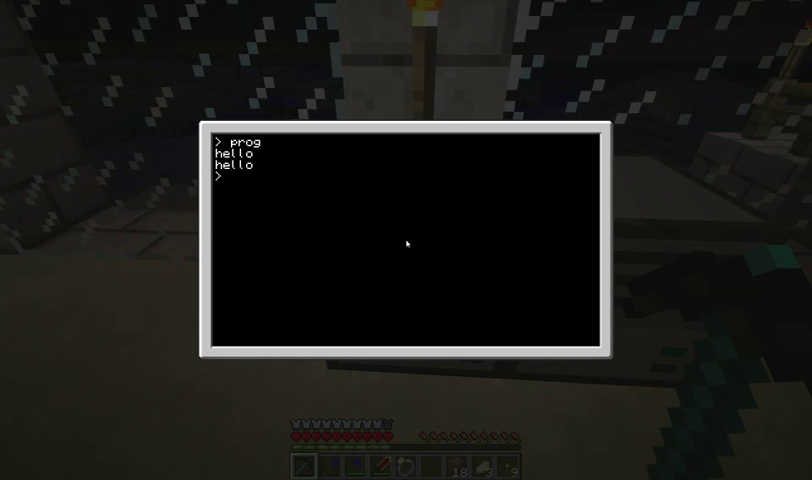
- Reopen prog, start a for loop line, then delete it and the blank line
type("edit p")
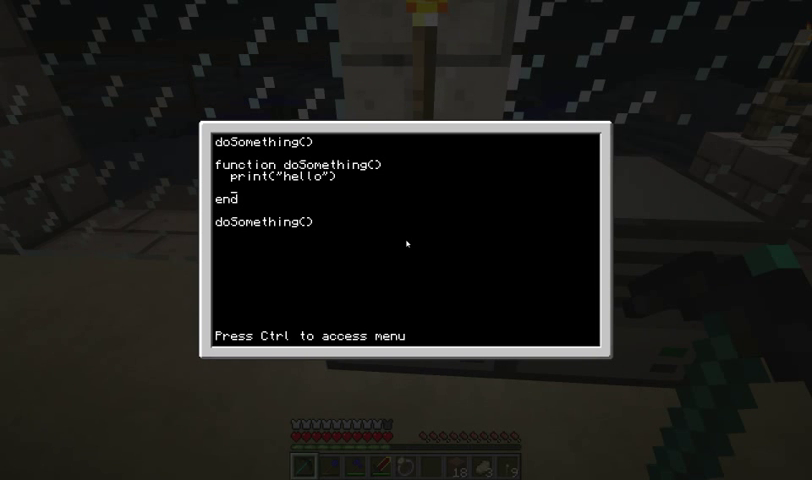
type("for")
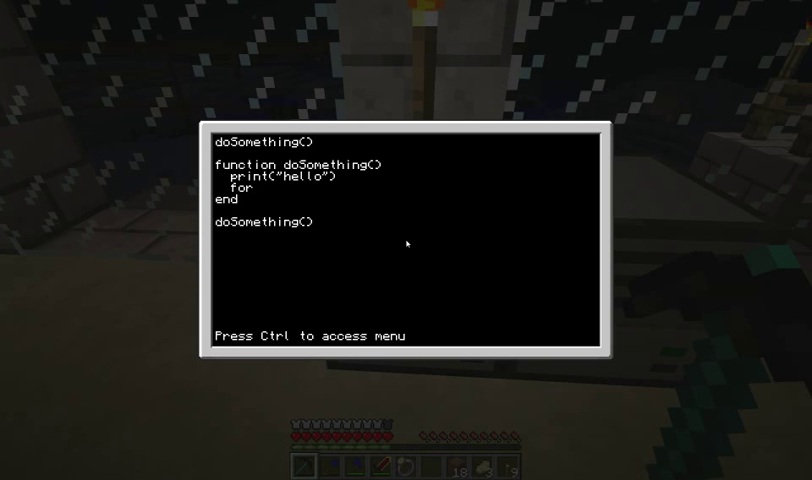
type("i")
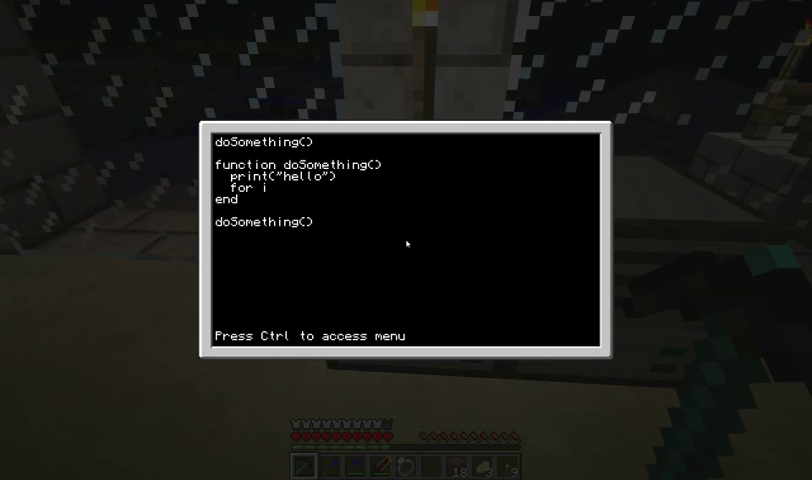
type("_")
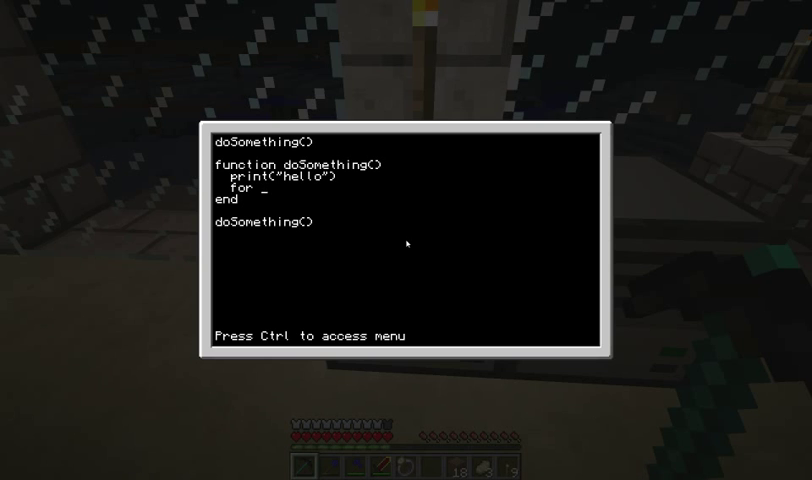
key("BackSpace")
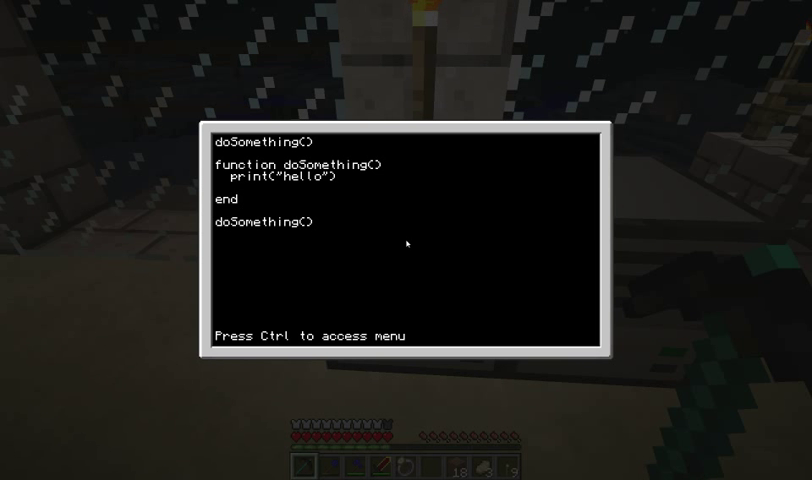
key("BackSpace")
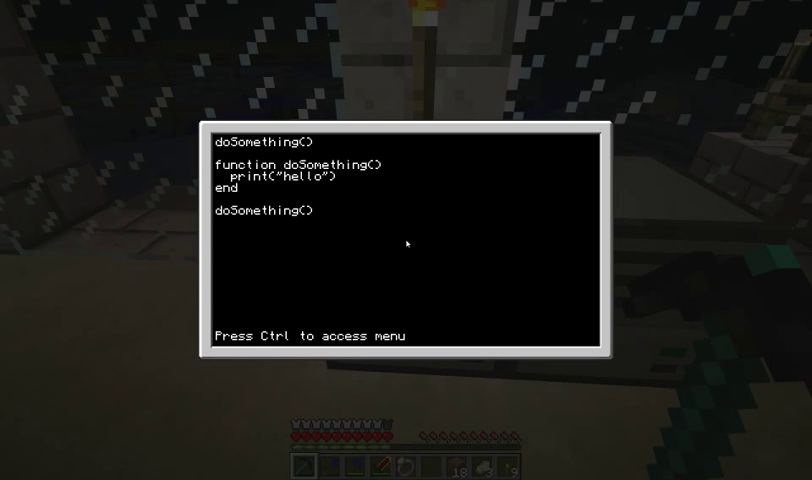
- Give doSomething a var parameter and change the body to print(var)
key("BackSpace")
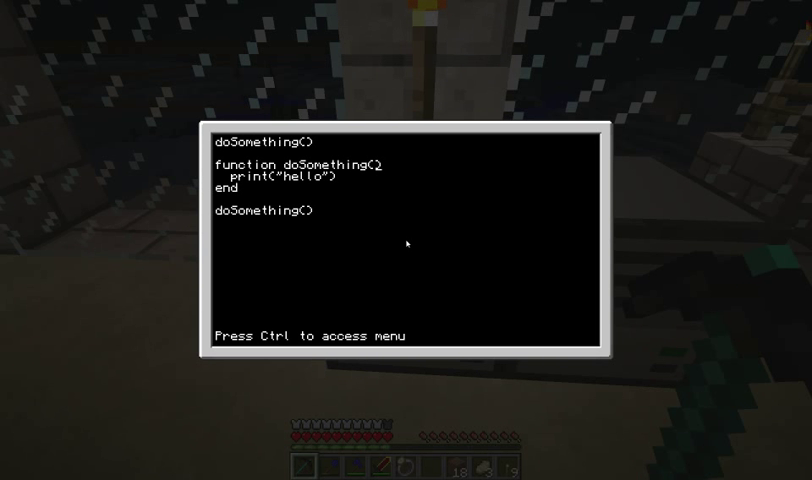
type("var")
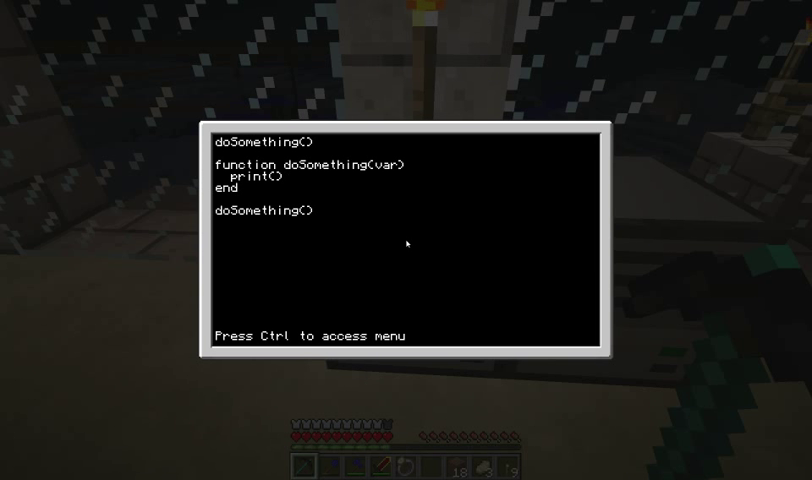
type("w")
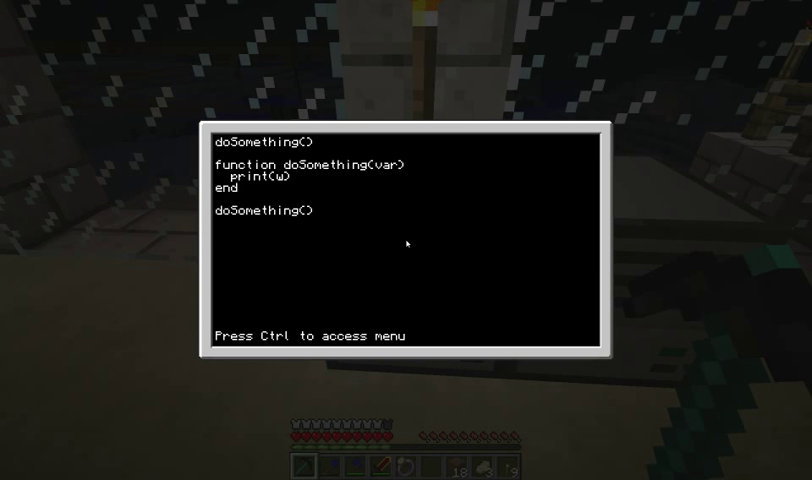
type("var2")
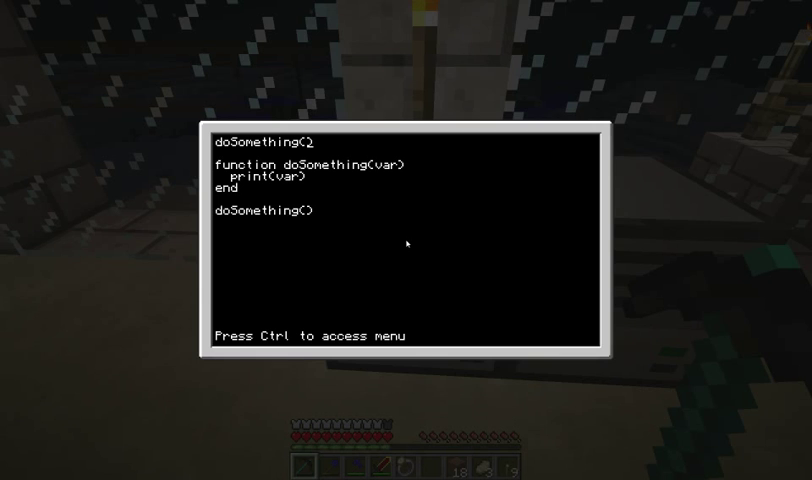
- Pass "hello" and "world" to the two calls, save, and enter prog at the shell
type("\"")
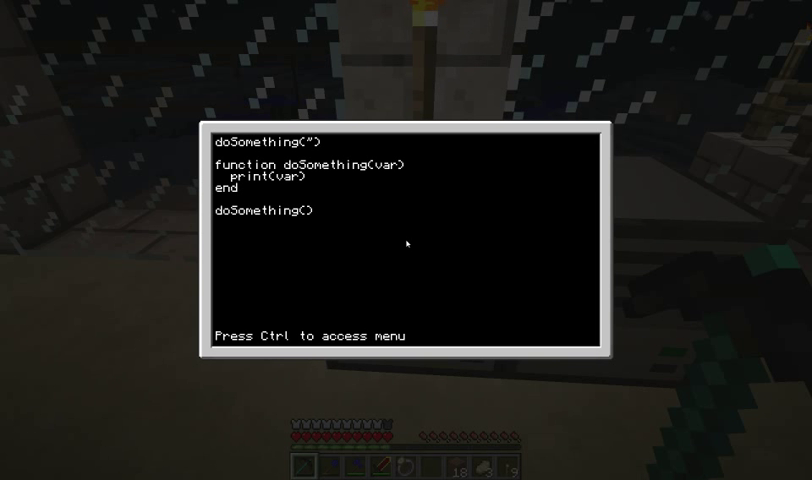
type("hello")
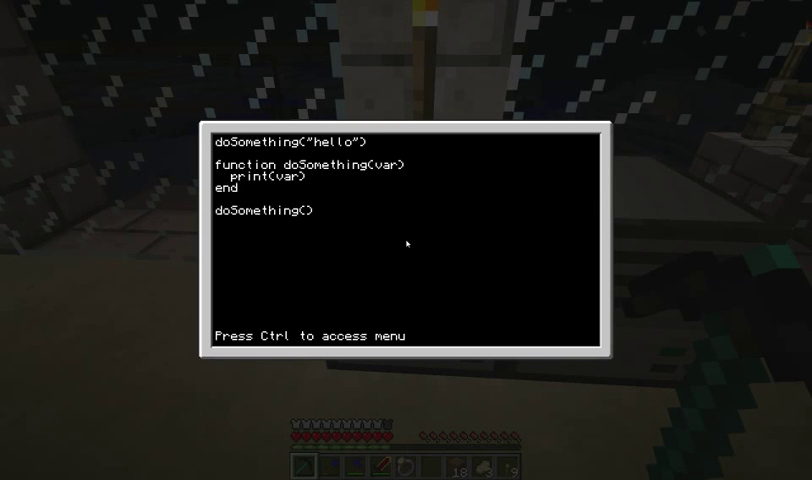
type("2")
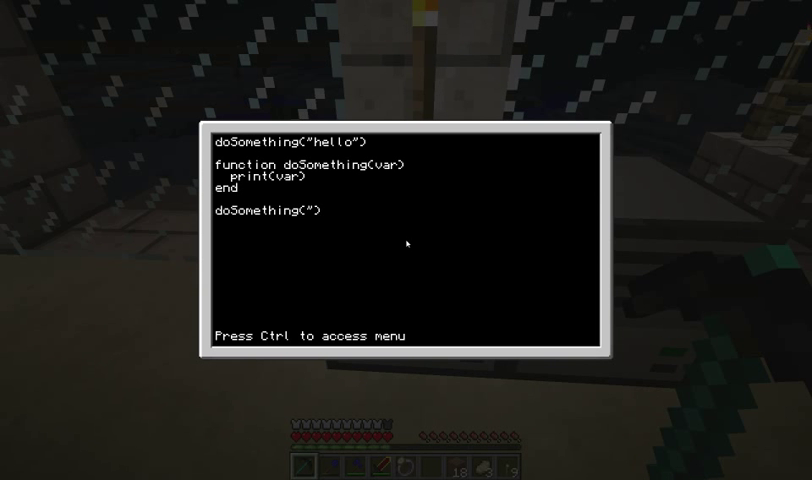
type("world")
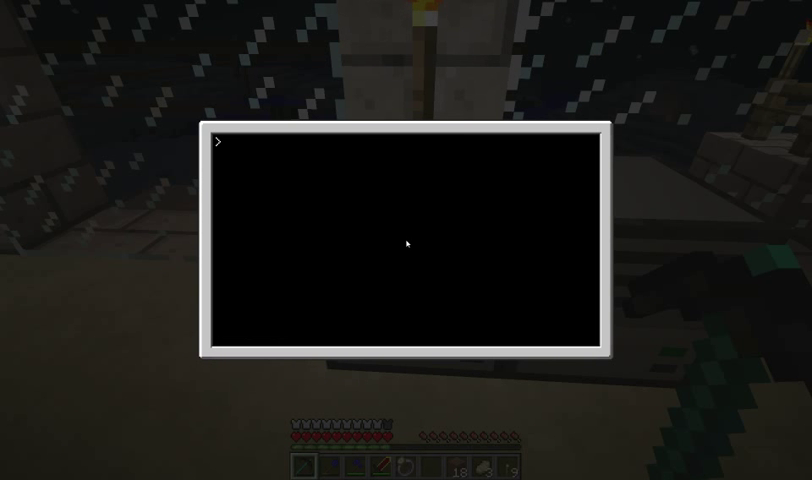
type("prog")
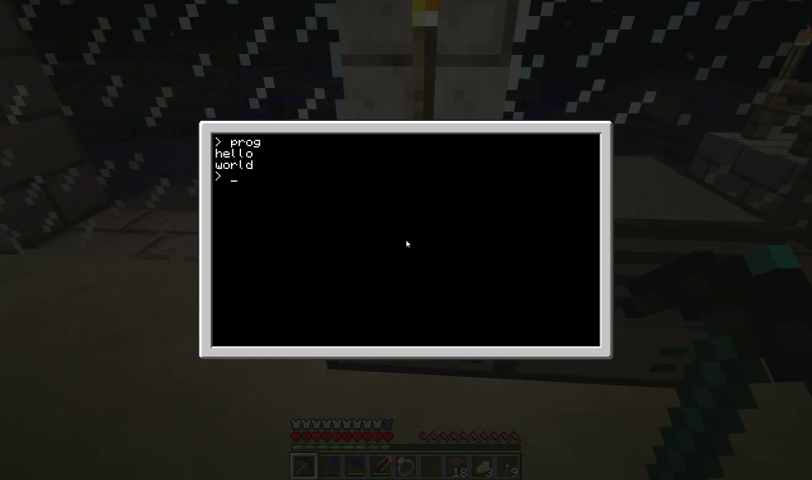
- Run prog to print hello then world, and reopen it with edit prog
type("e")
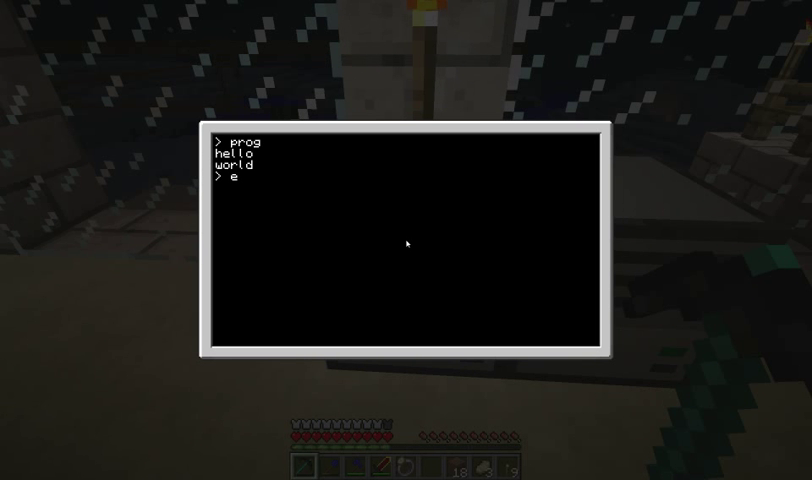
type("dit pr")
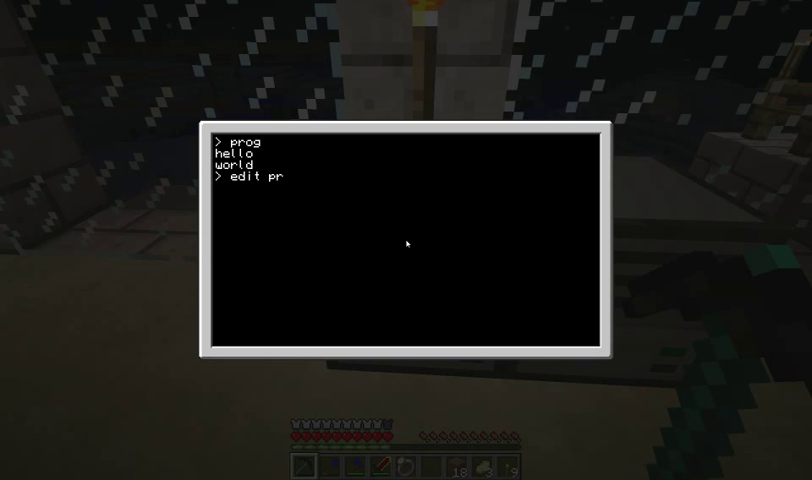
key("Return")
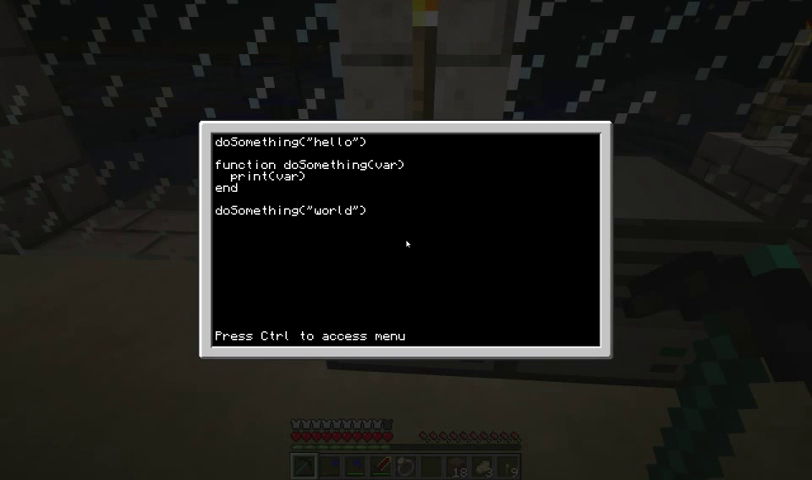
- Remove the second call and extend the parameters to var, var2, fixing mistyped arguments
key("BackSpace")
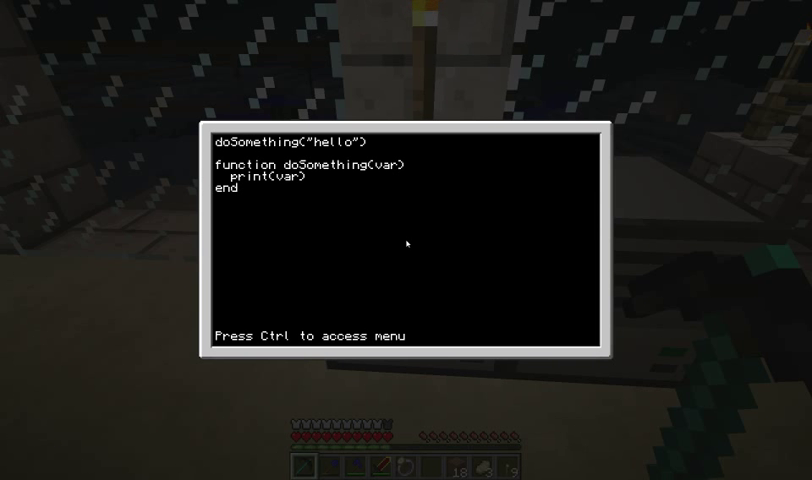
type(", var2, var3")
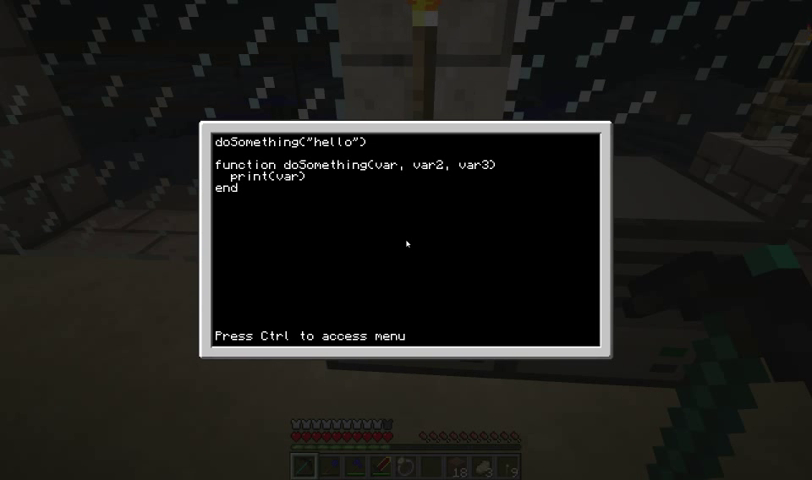
type(", 2")
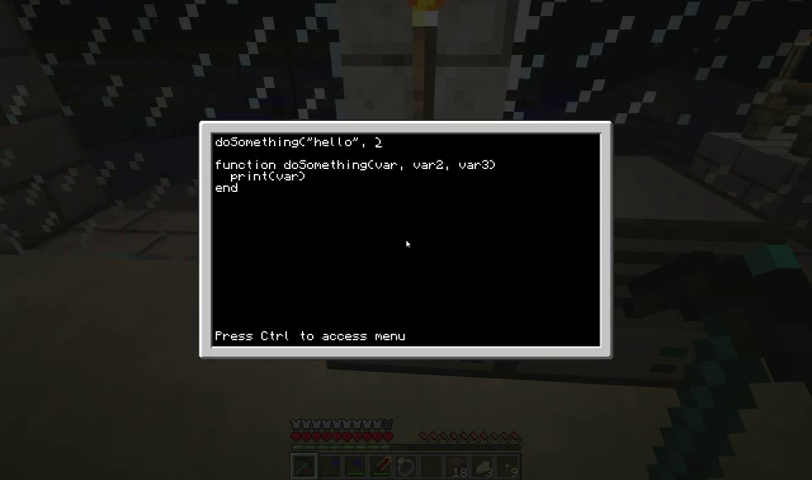
key("BackSpace")
type(")")
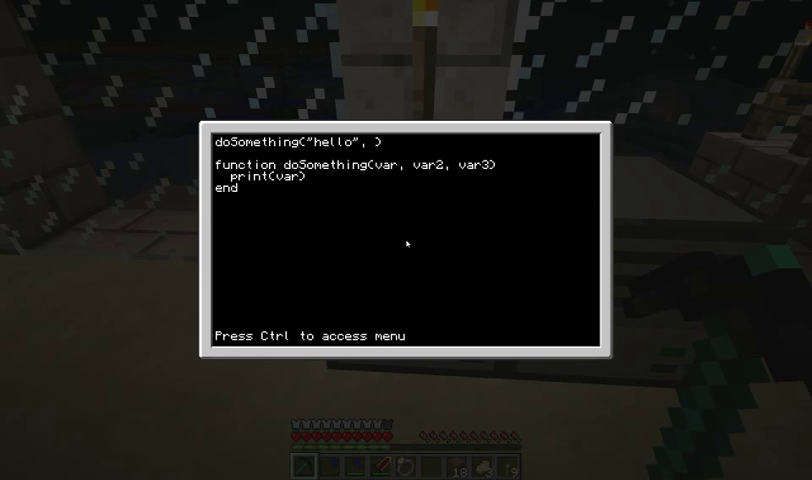
type(";\"2")
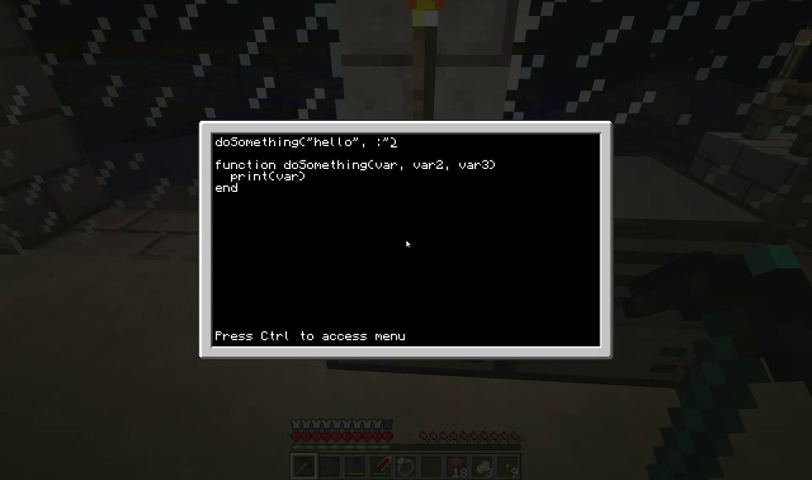
key("Backspace")
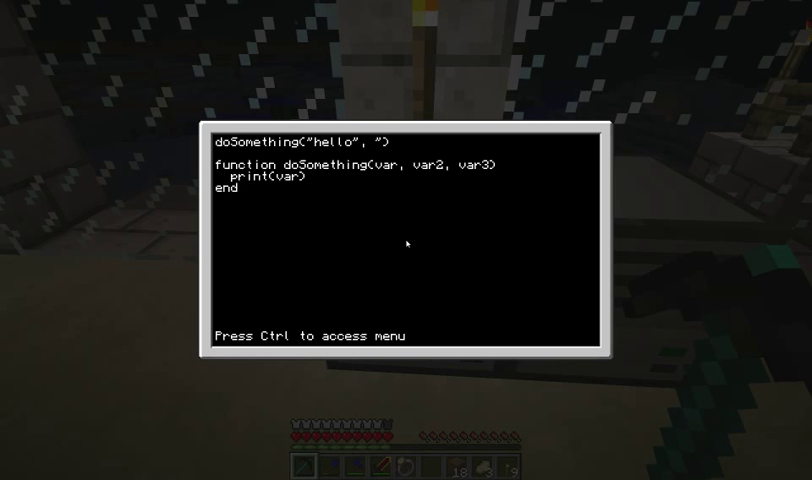
- Add var3 and call doSomething("hello", "world", "blah") on the top line
type("_")
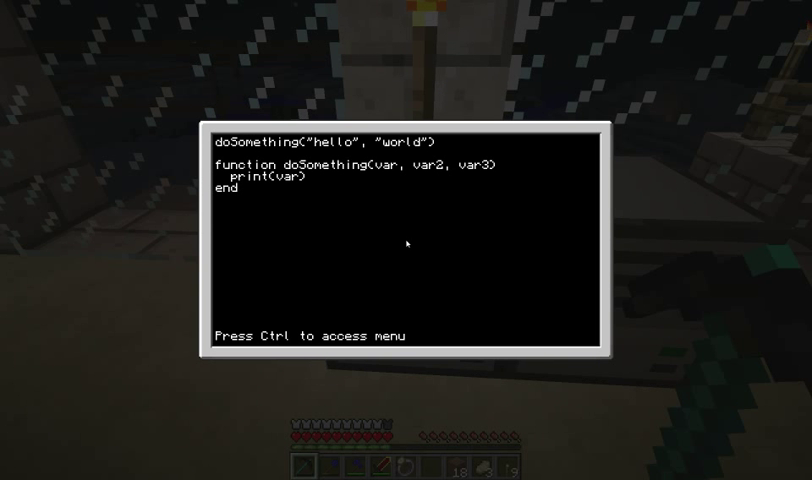
type("_")
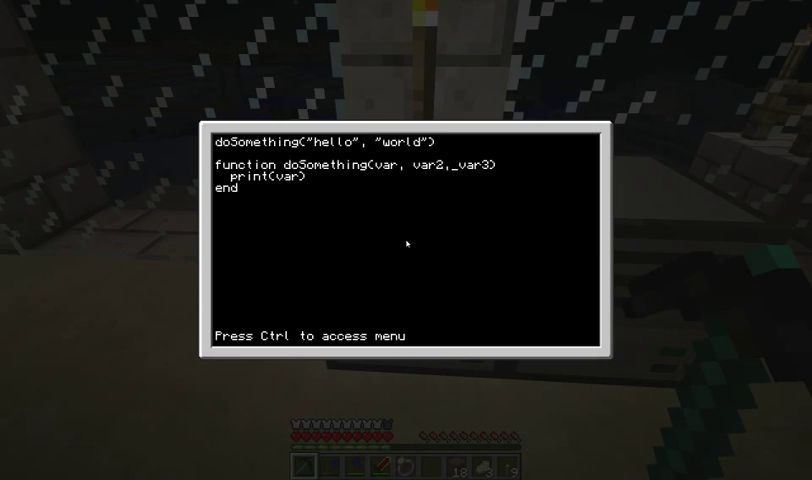
key("Backspace")
type(", ")
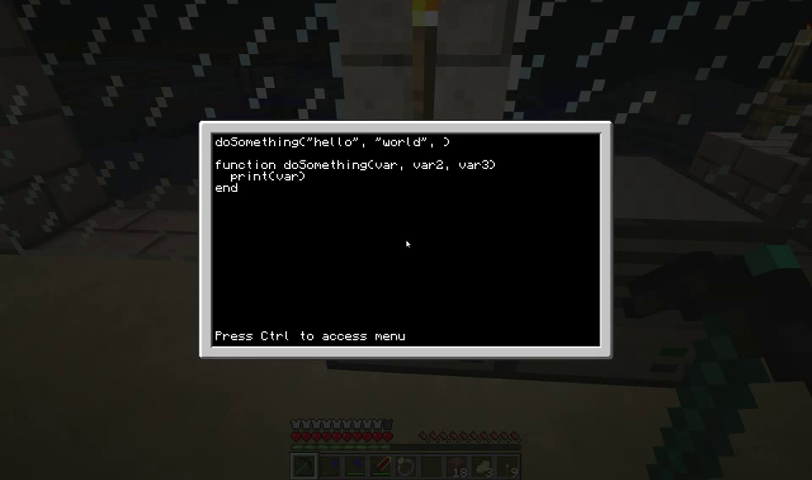
type("\"")
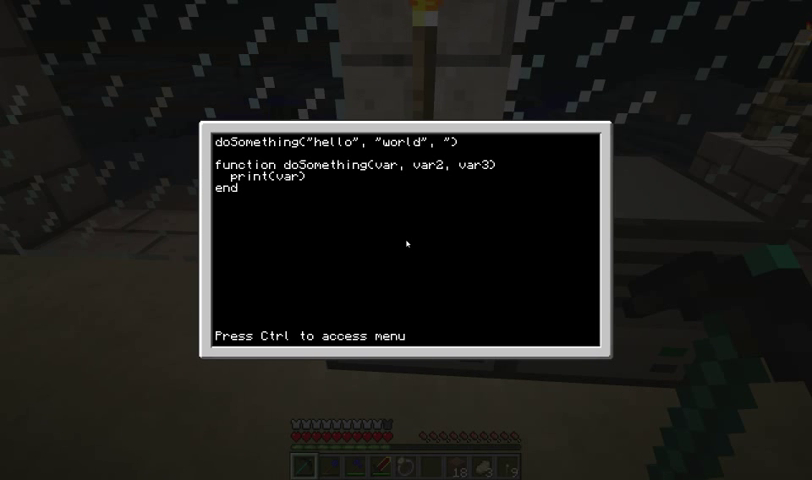
type("blah\"2")
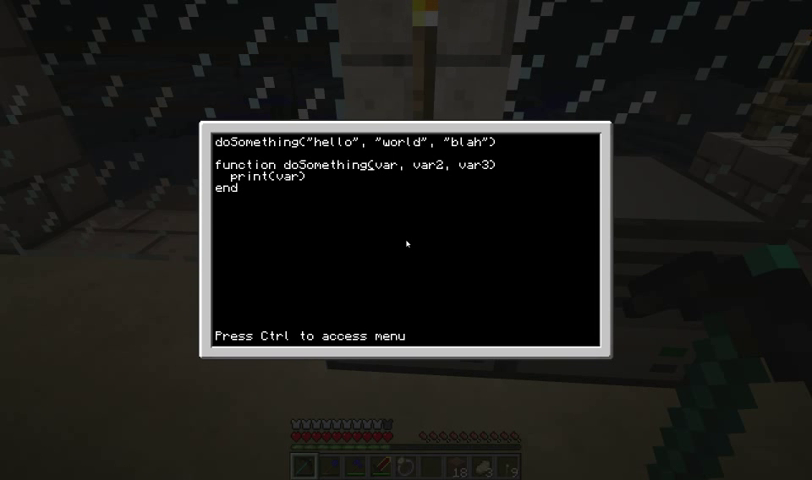
- Rename the function to multiply(var, var2) and change the call to multiply(3, 4)
key("BackSpace")
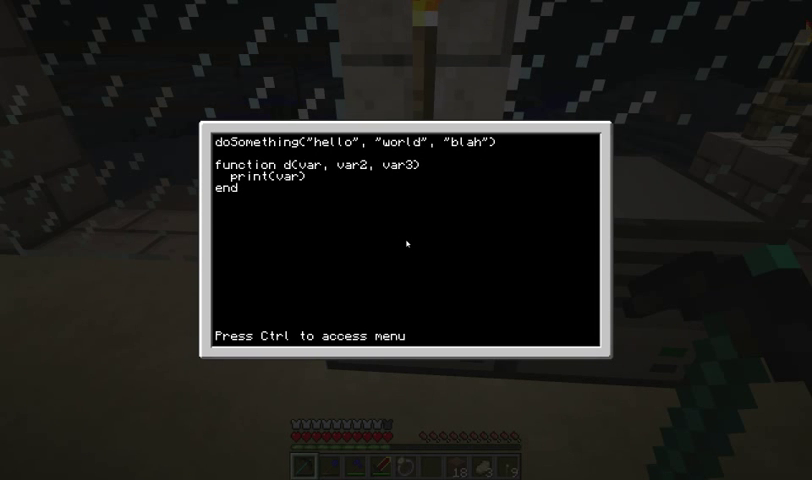
type("uli")
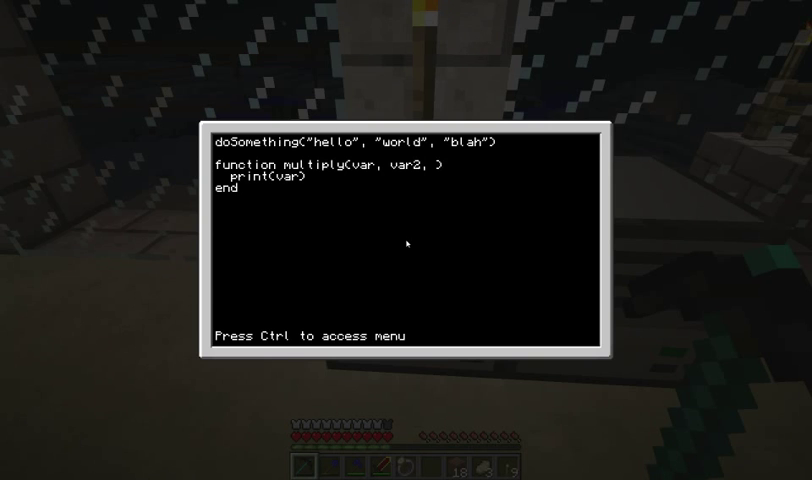
key("Backspace")
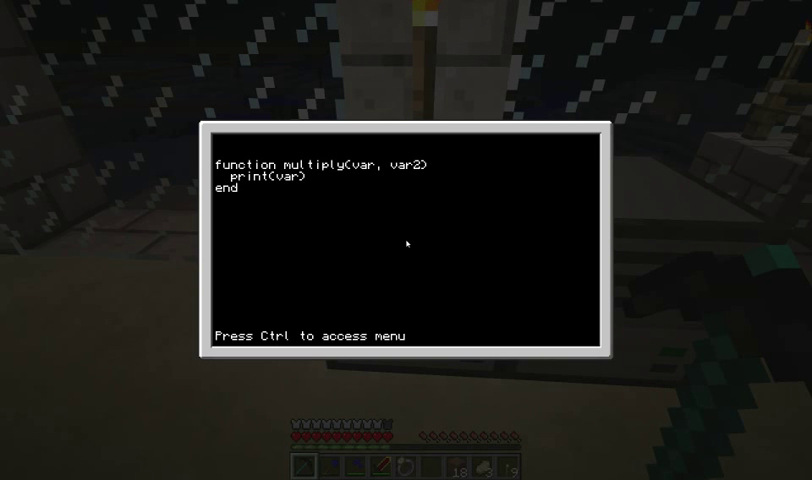
type("multiply(")
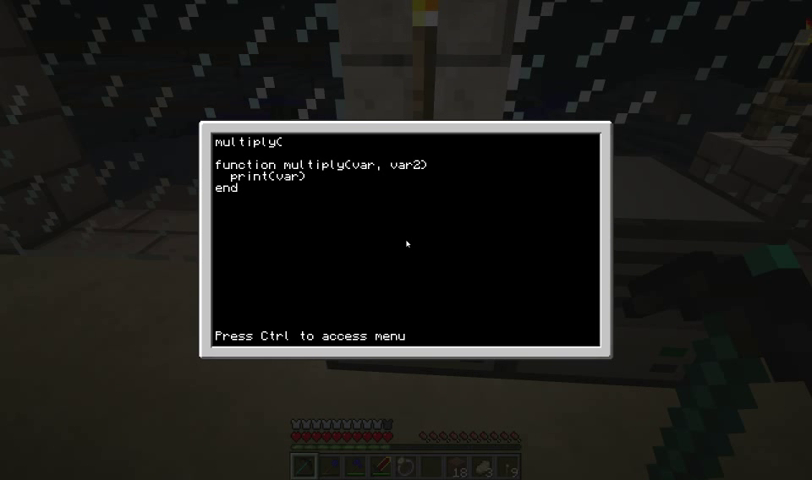
type("_")
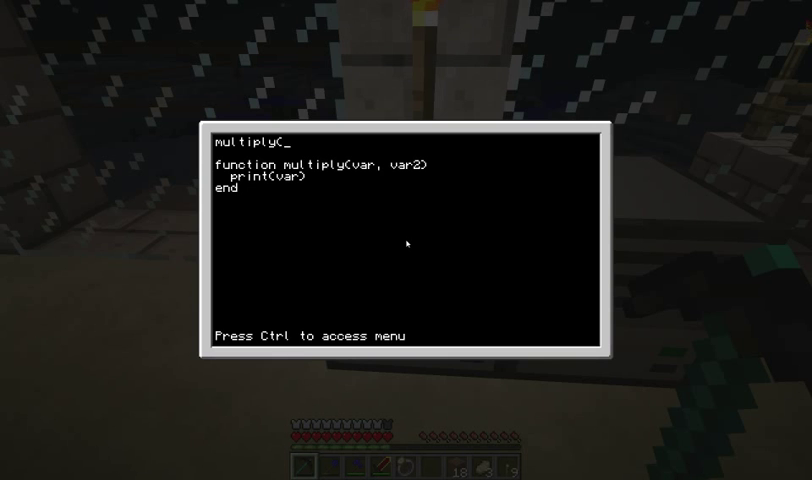
type("3, 4)")
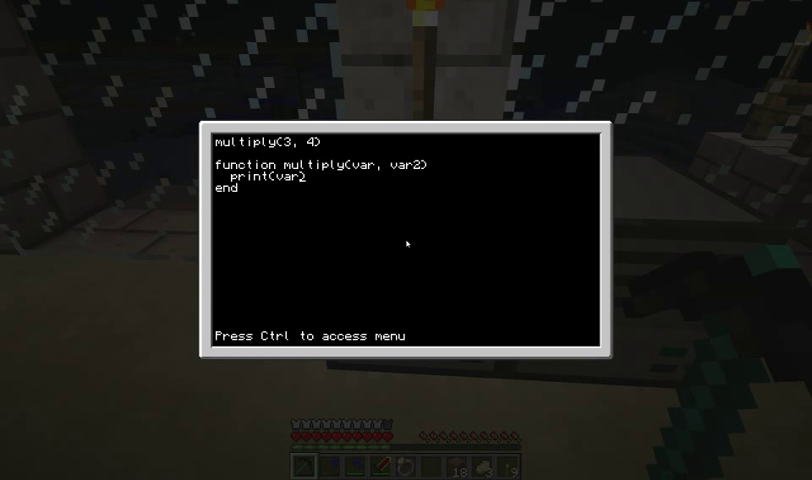
- Make the function print var * var2, then save the script and exit the editor
key("backspace")
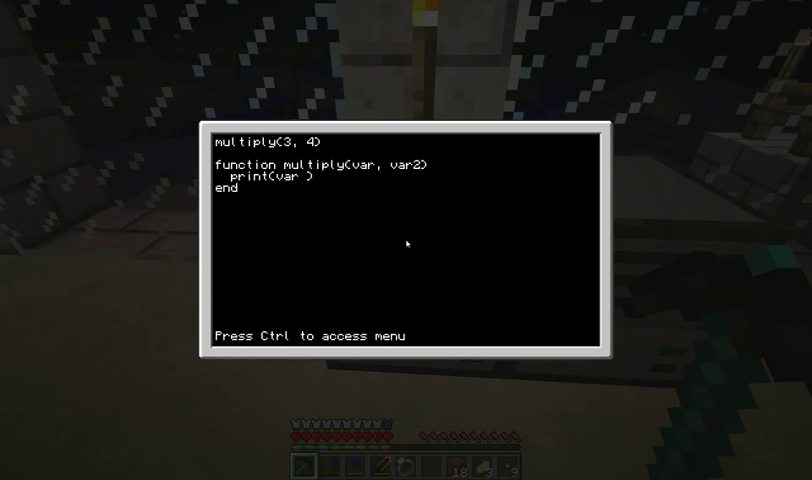
type("×")
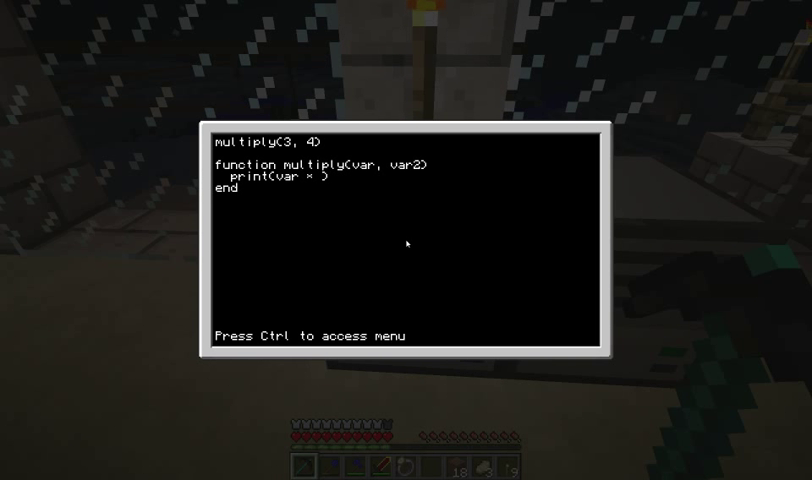
type("var2")
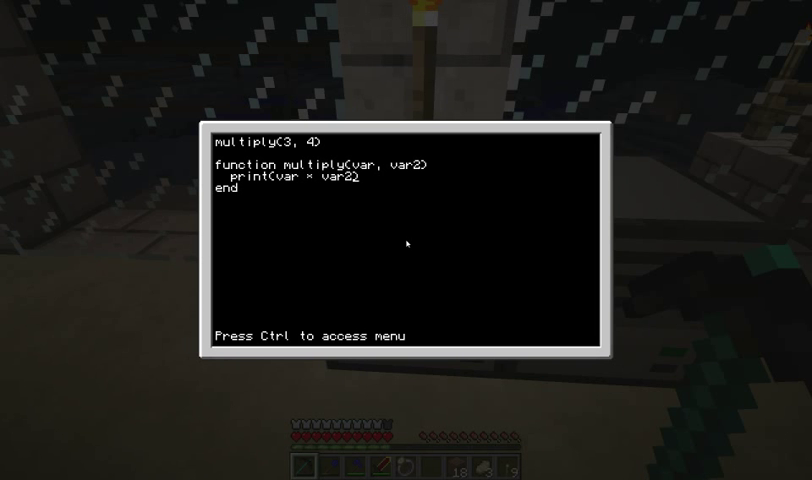
key("ctrl")
type("prog")
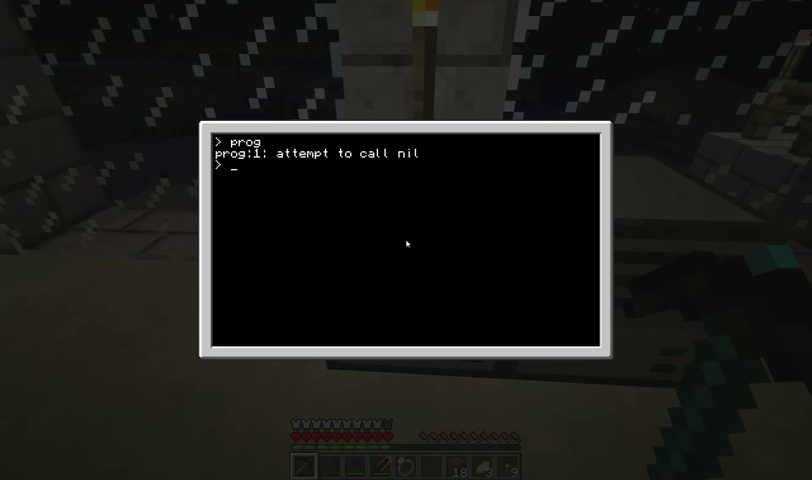
- Reopen the prog script in the editor after a mistyped 'edit pr' attempt
type("edit pr")
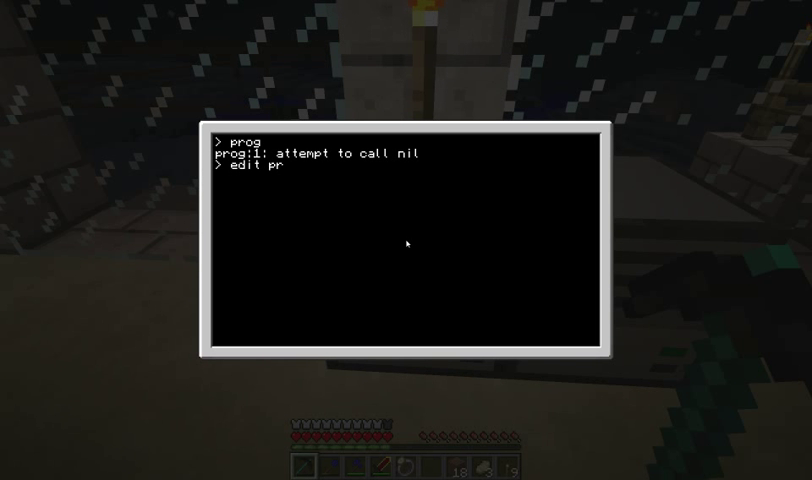
key("Return")
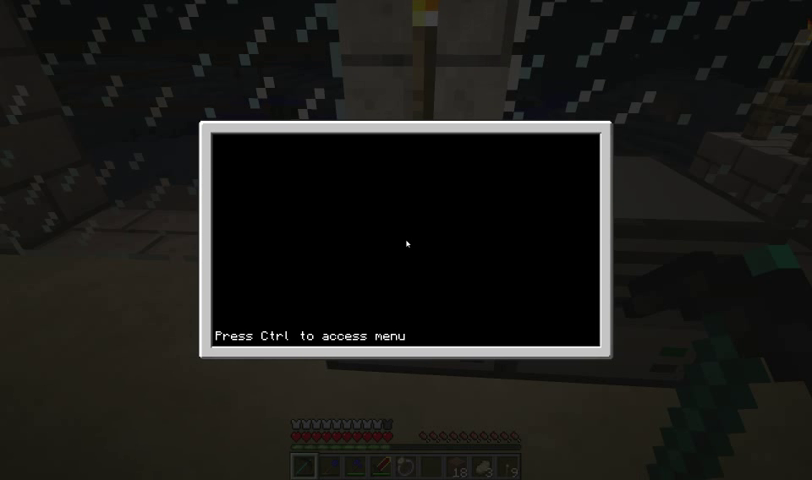
type("edit prog")
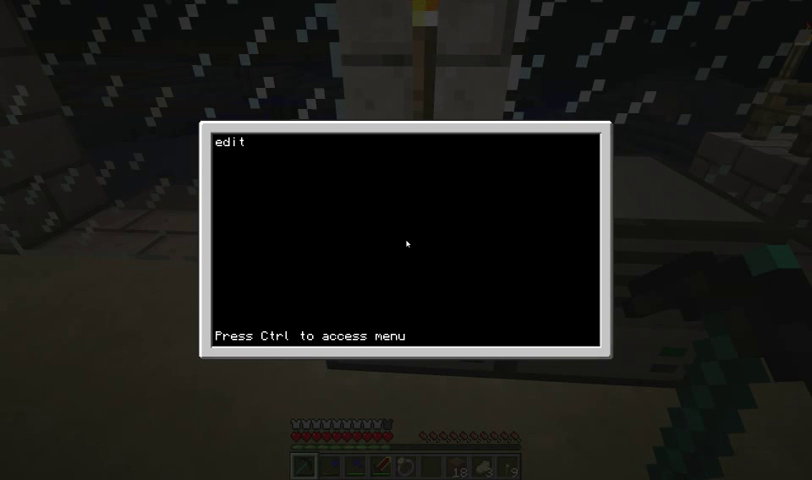
key("ctrl")
type("ls")
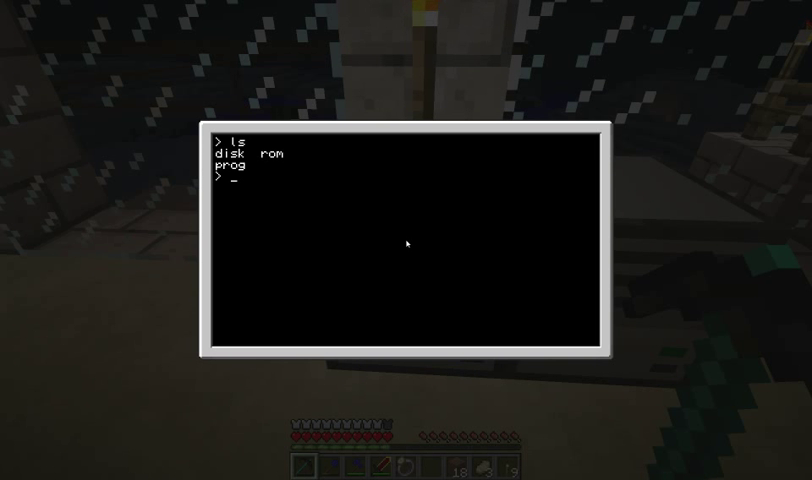
type("edit prog")
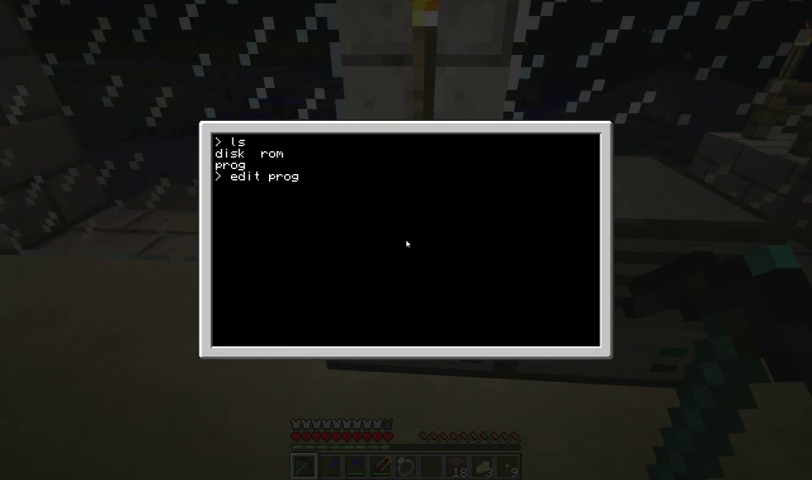
key("Return")
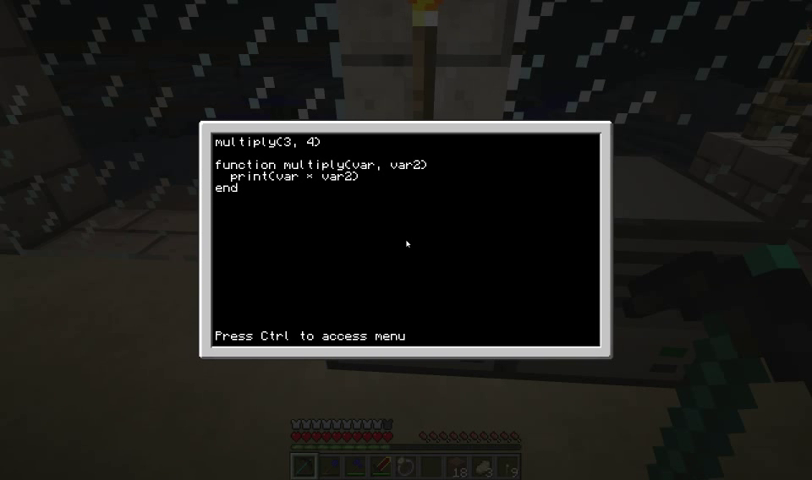
- Move the multiply(3, 4) call below the function's end, remove the top call, and save
type("multiple")
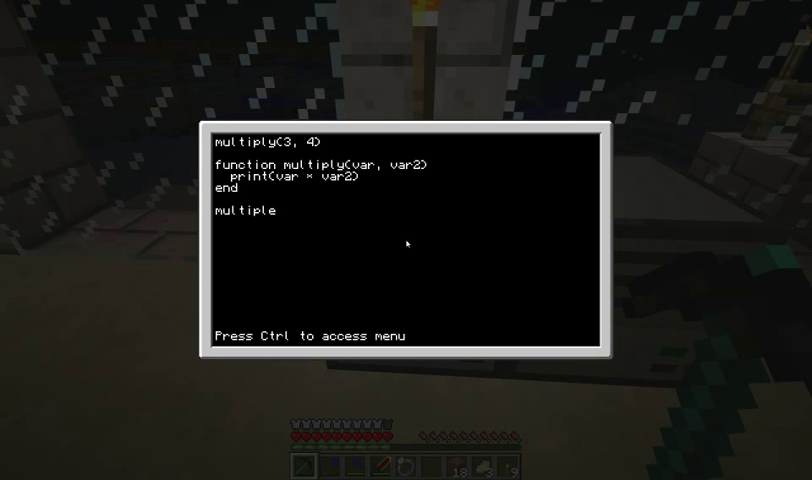
type("(3, 4")
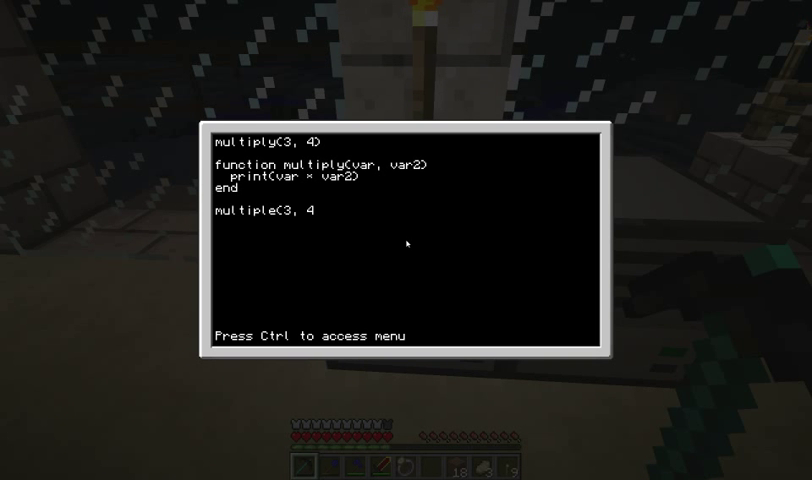
key("ctrl")
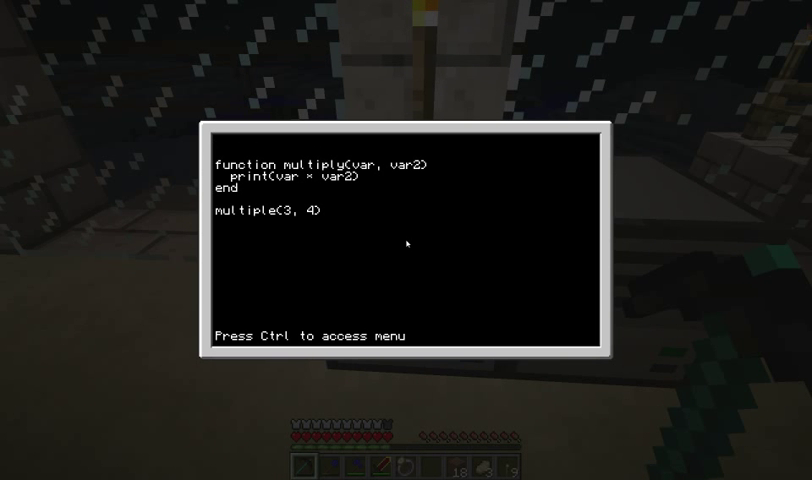
key("ctrl")
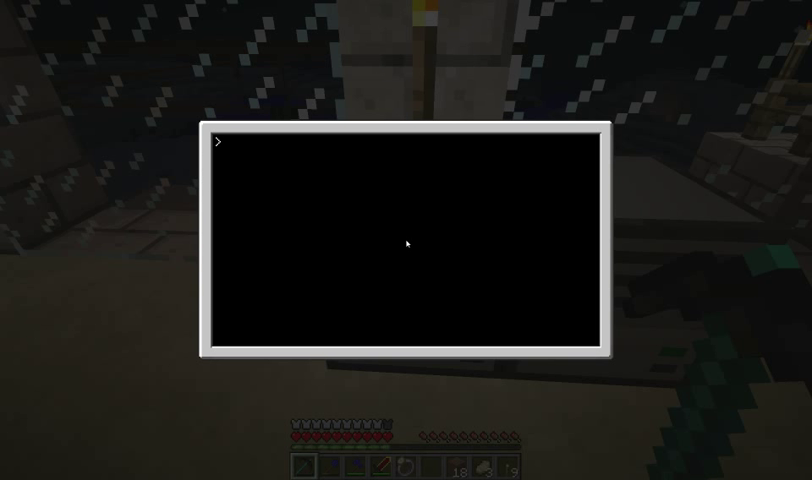
- Run prog so it prints 12, then reopen prog in the editor
type("prog")
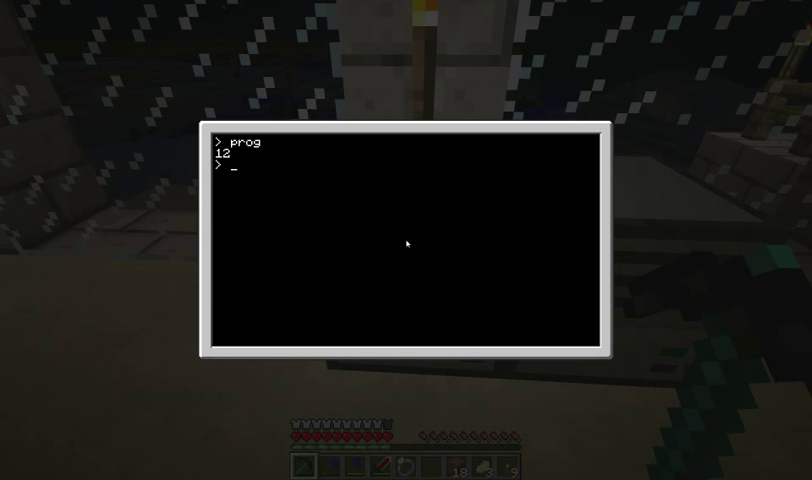
type("edit")
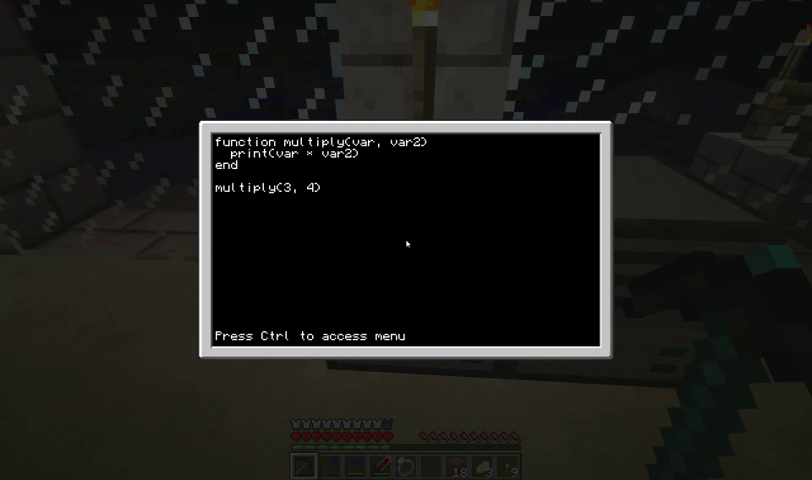
- Add a second call multiply(34, 94), save, and run prog to print 12 and 3196
type("multioply")
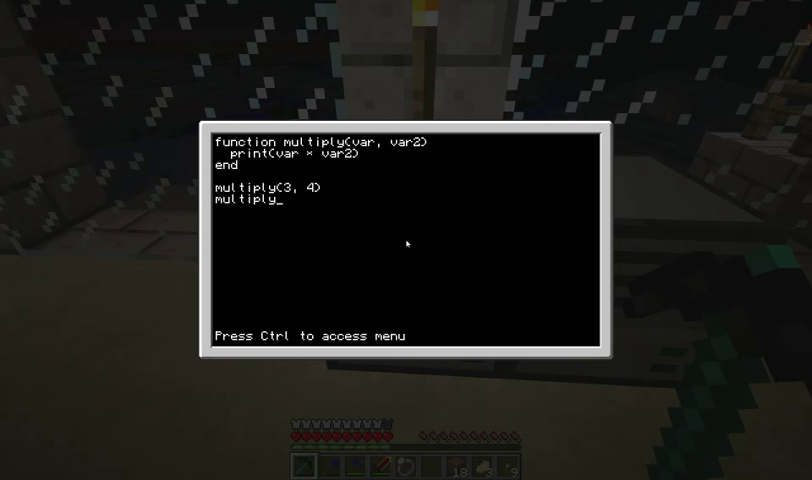
type("(")
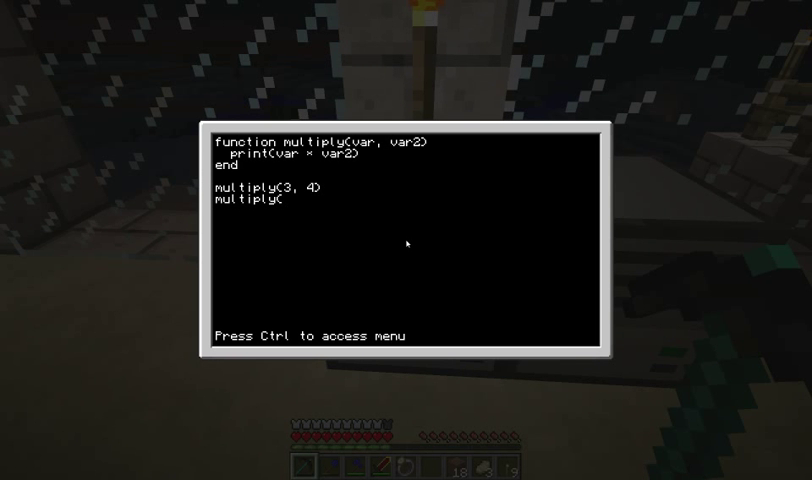
type("34, 9")
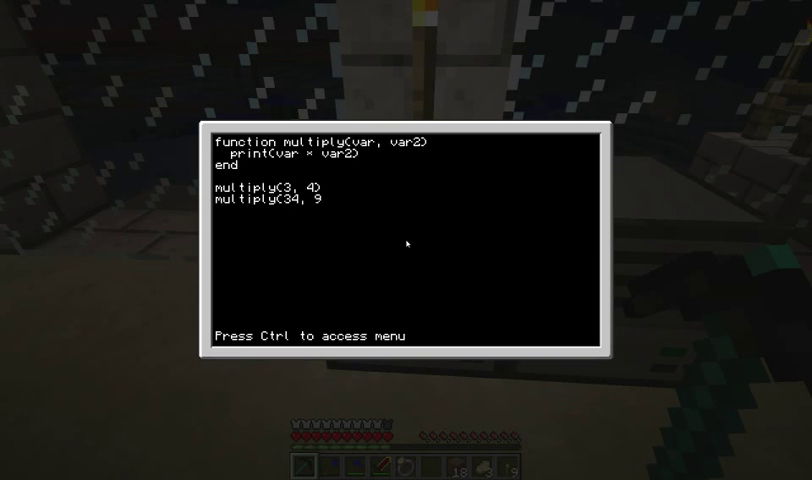
type(")")
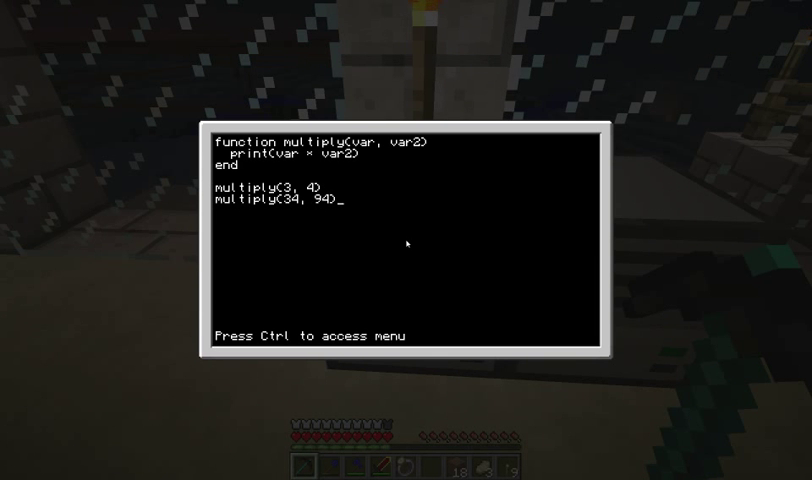
key("ctrl")
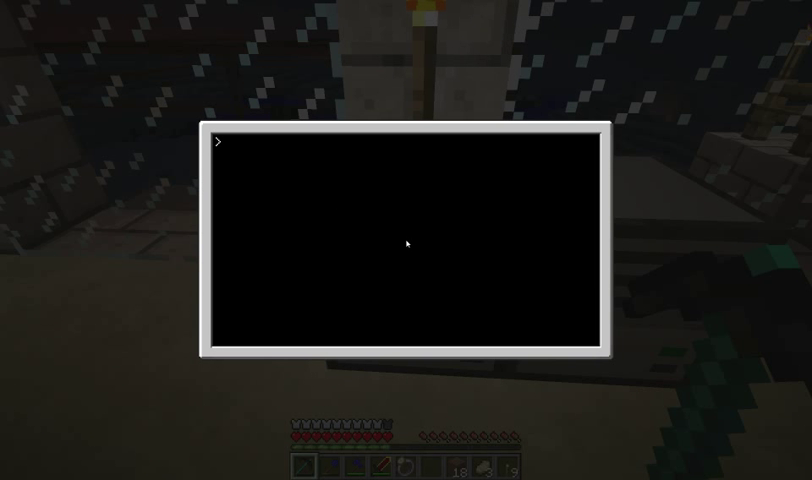
type("prog")
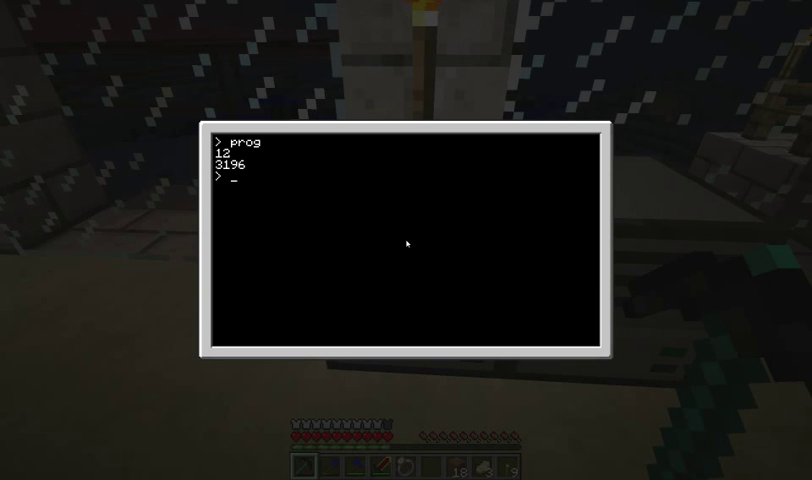